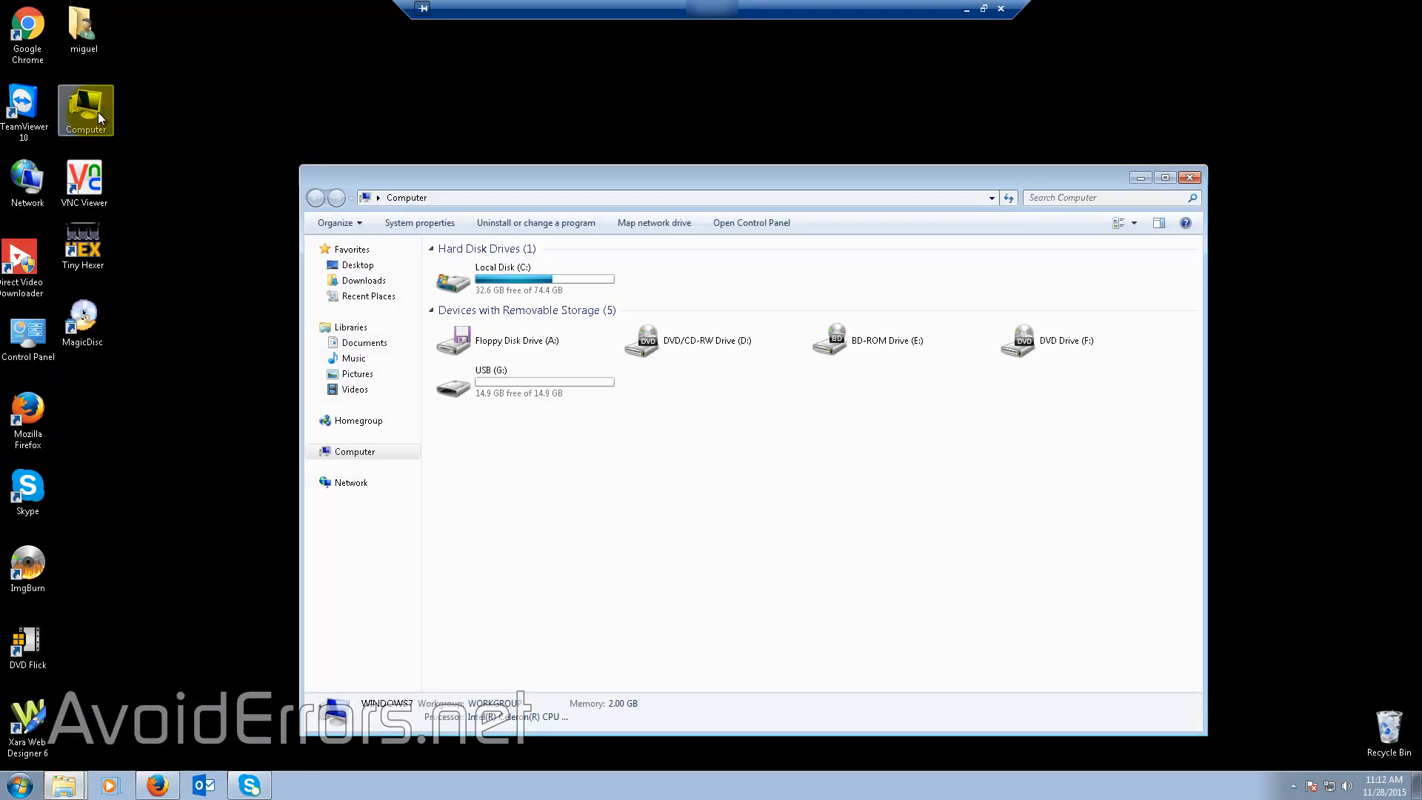
Scroll the Pendrivelinux YUMI page down to the YUMI-2.0.1.9.exe download section
{"action": "left_click", "coordinate": [492, 370]}
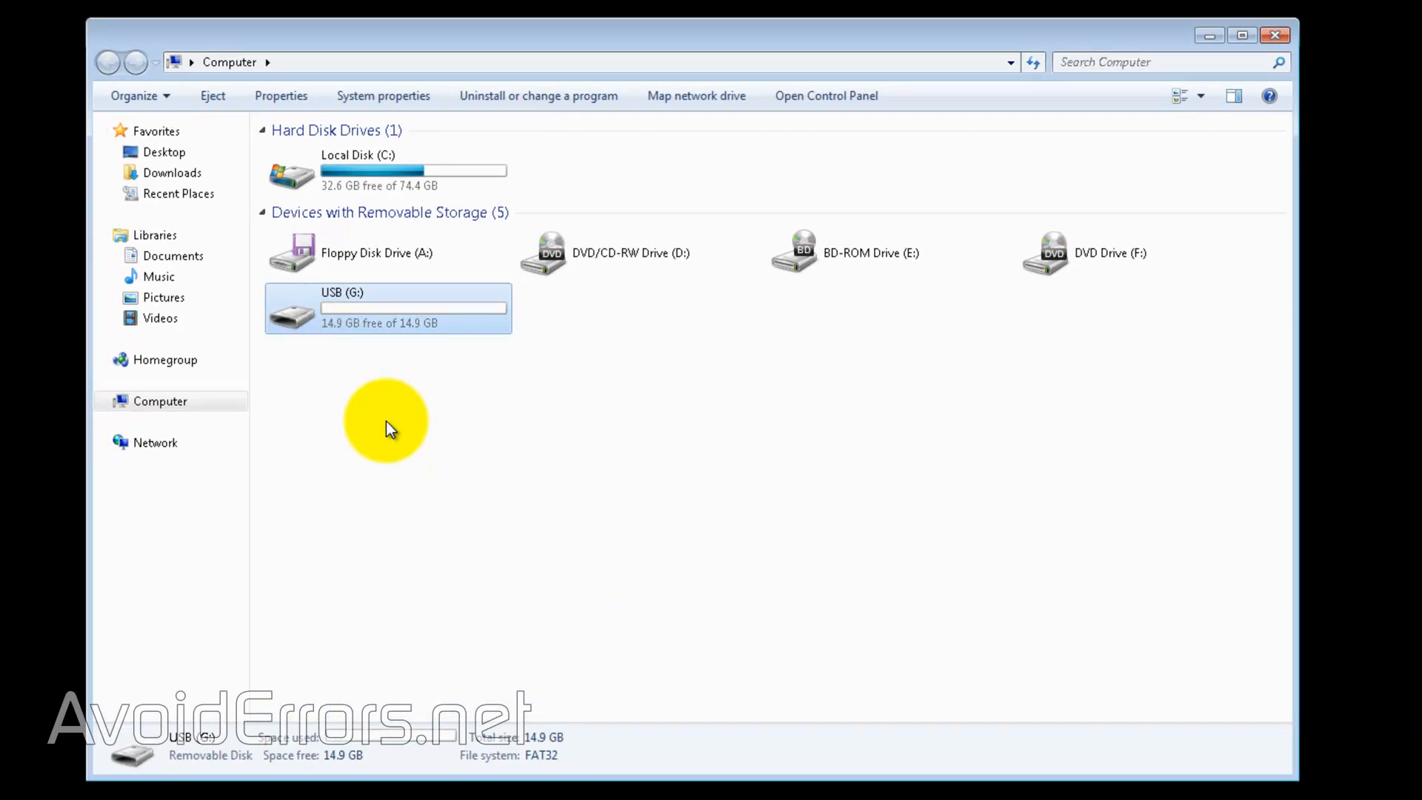
{"action": "mouse_move", "coordinate": [1222, 47]}
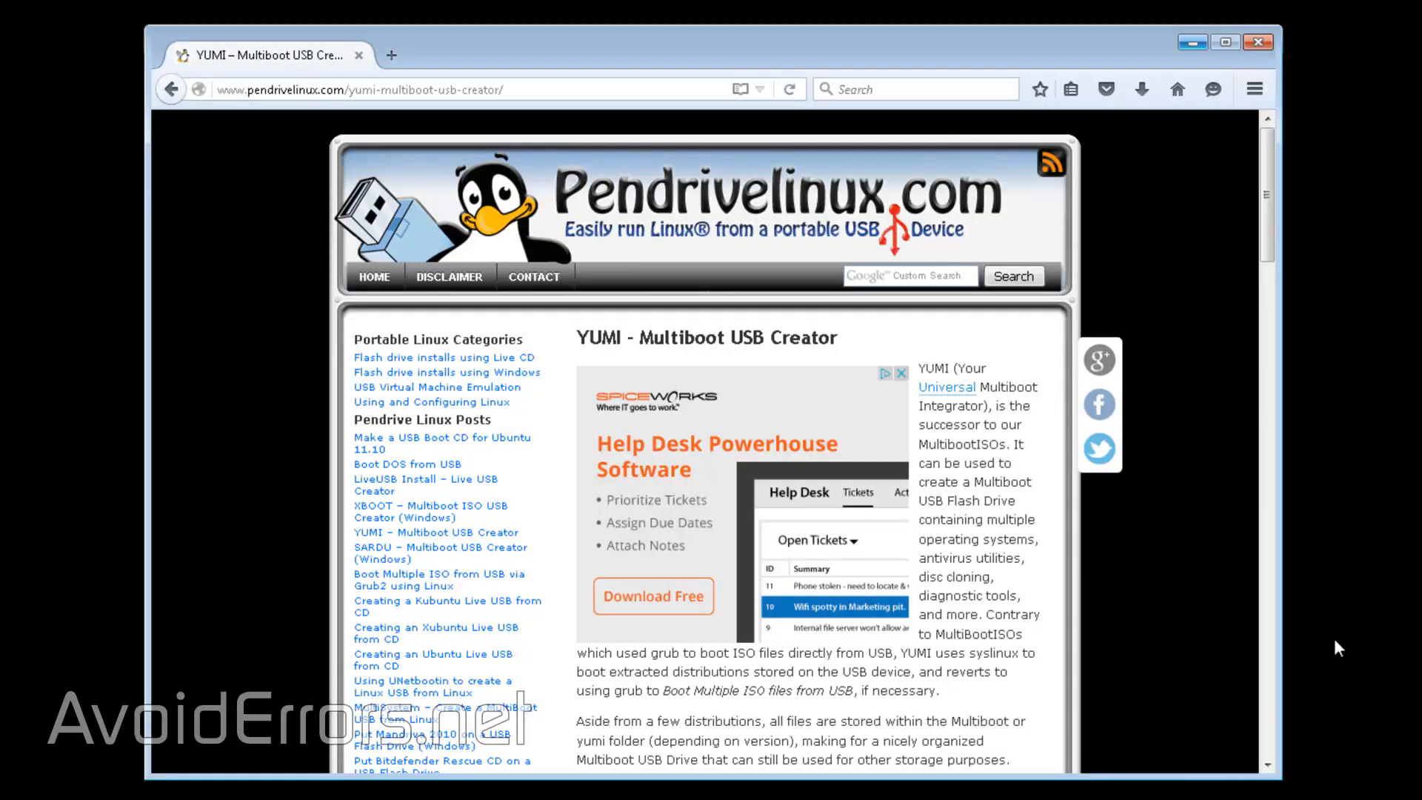
{"action": "scroll", "scroll_direction": "down", "scroll_amount": 3}
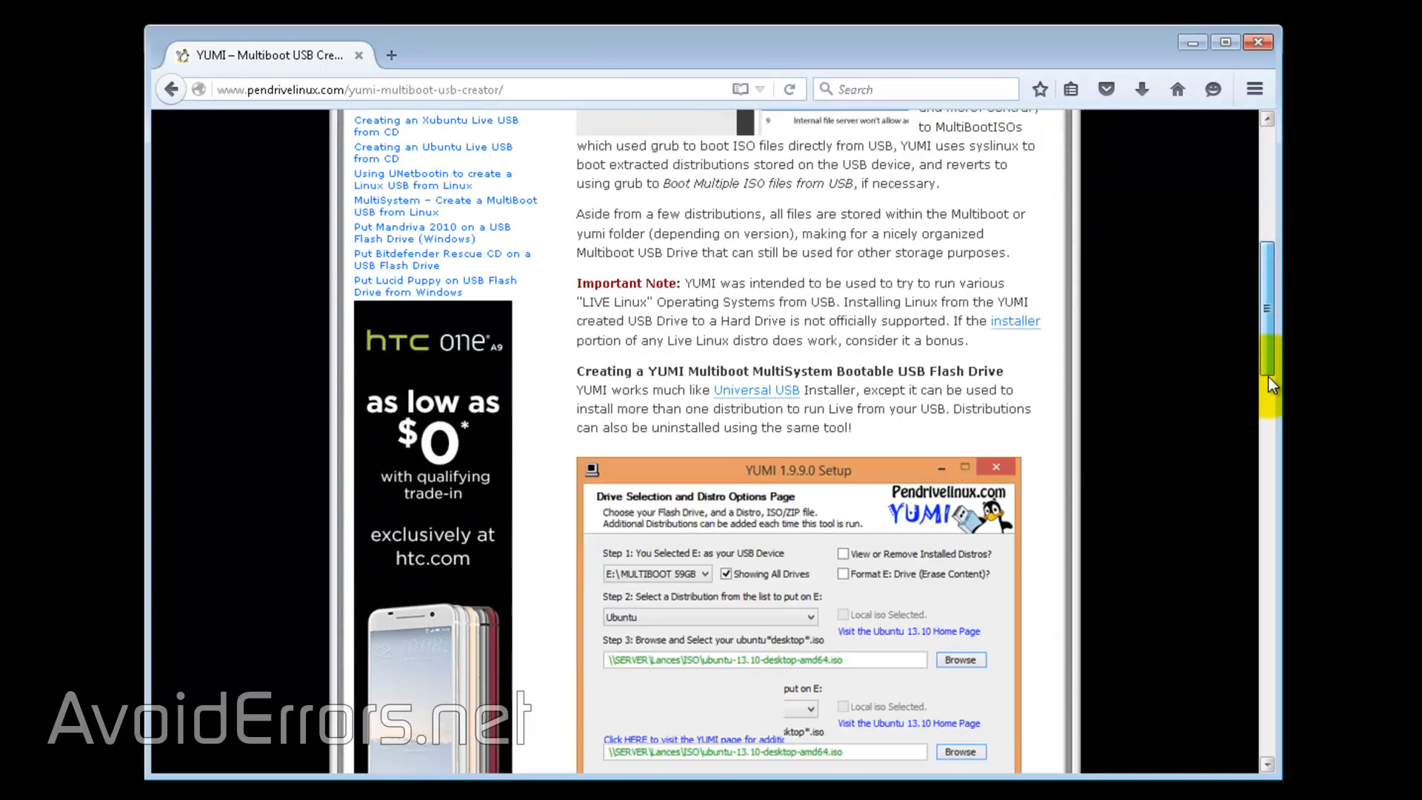
{"action": "scroll", "scroll_direction": "down", "scroll_amount": 3}
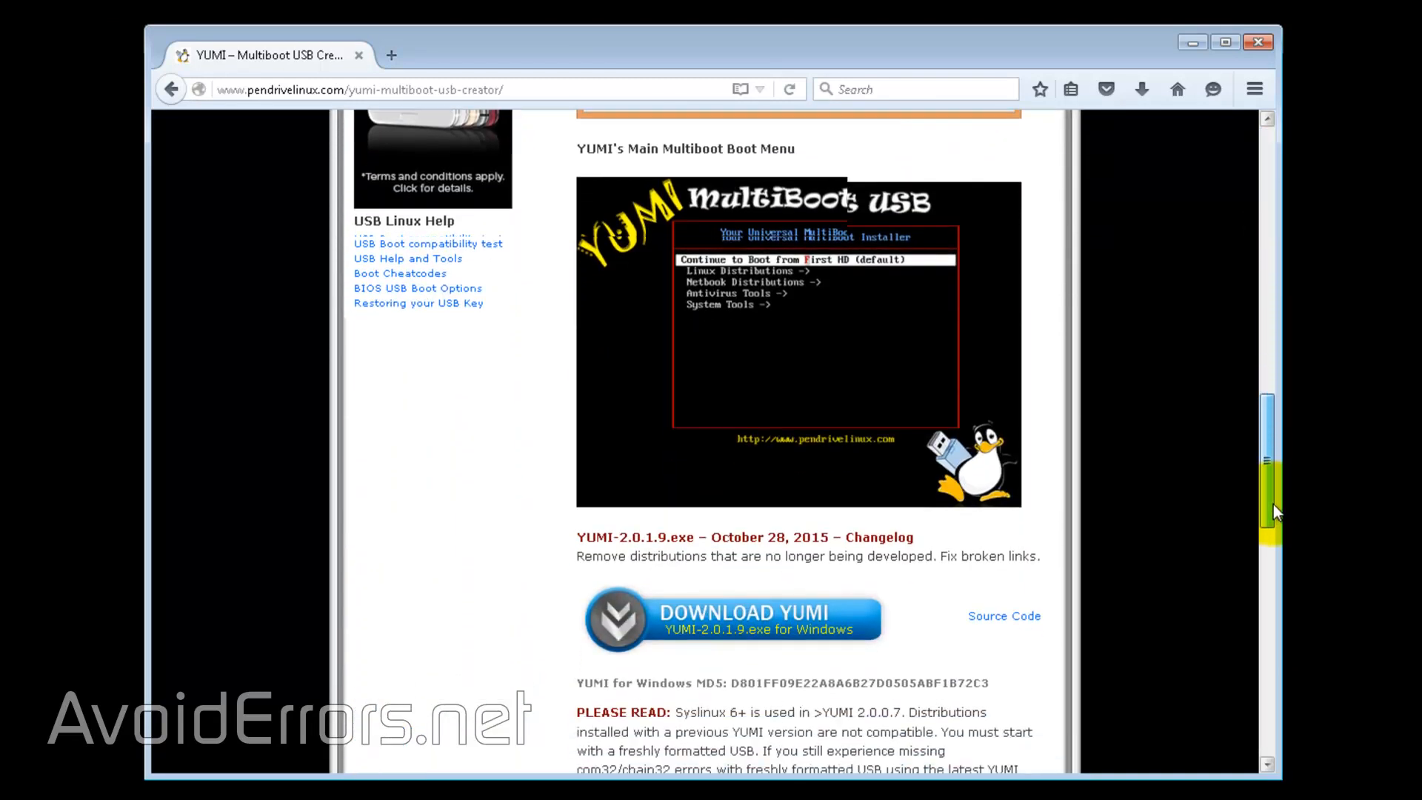
{"action": "scroll", "scroll_direction": "down", "scroll_amount": 3}
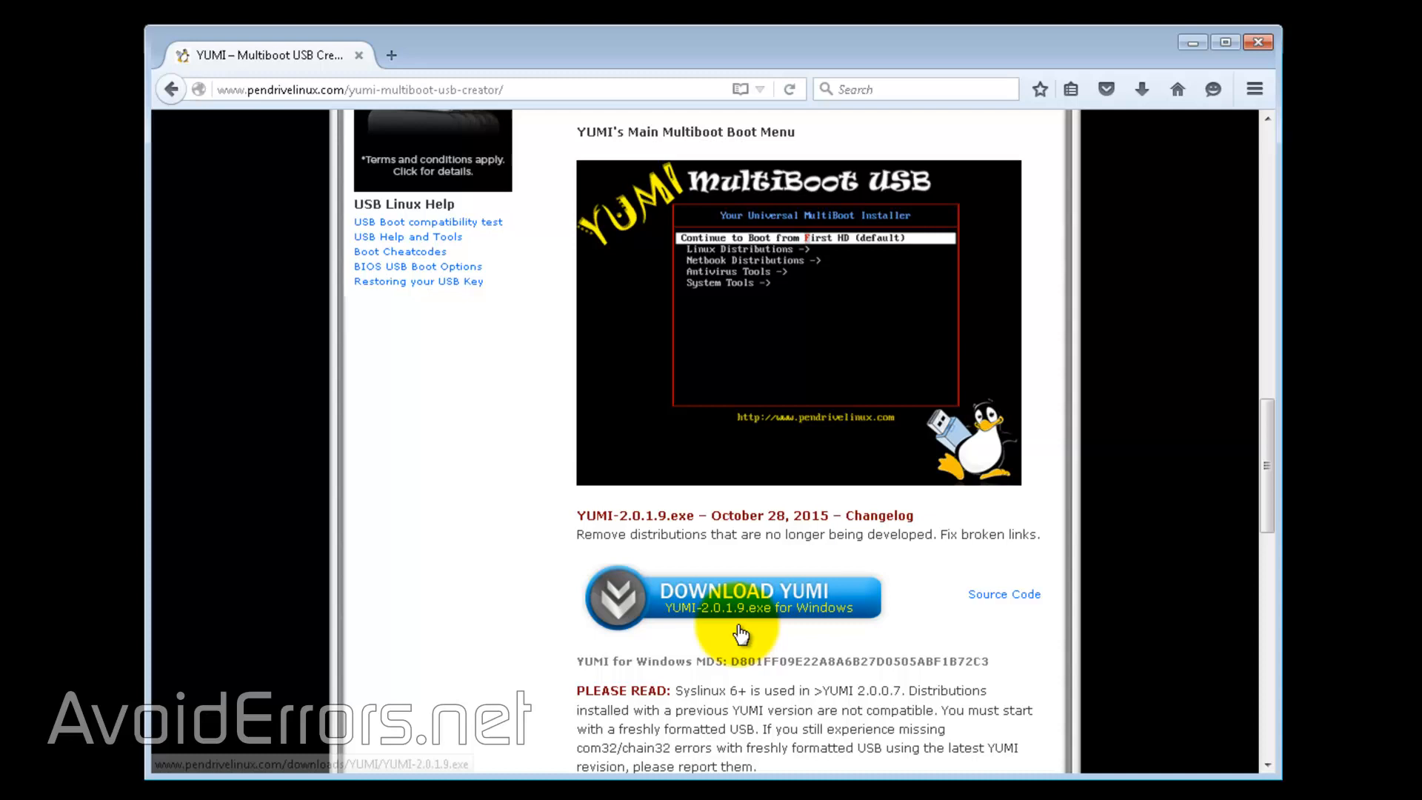
{"action": "mouse_move", "coordinate": [741, 632]}
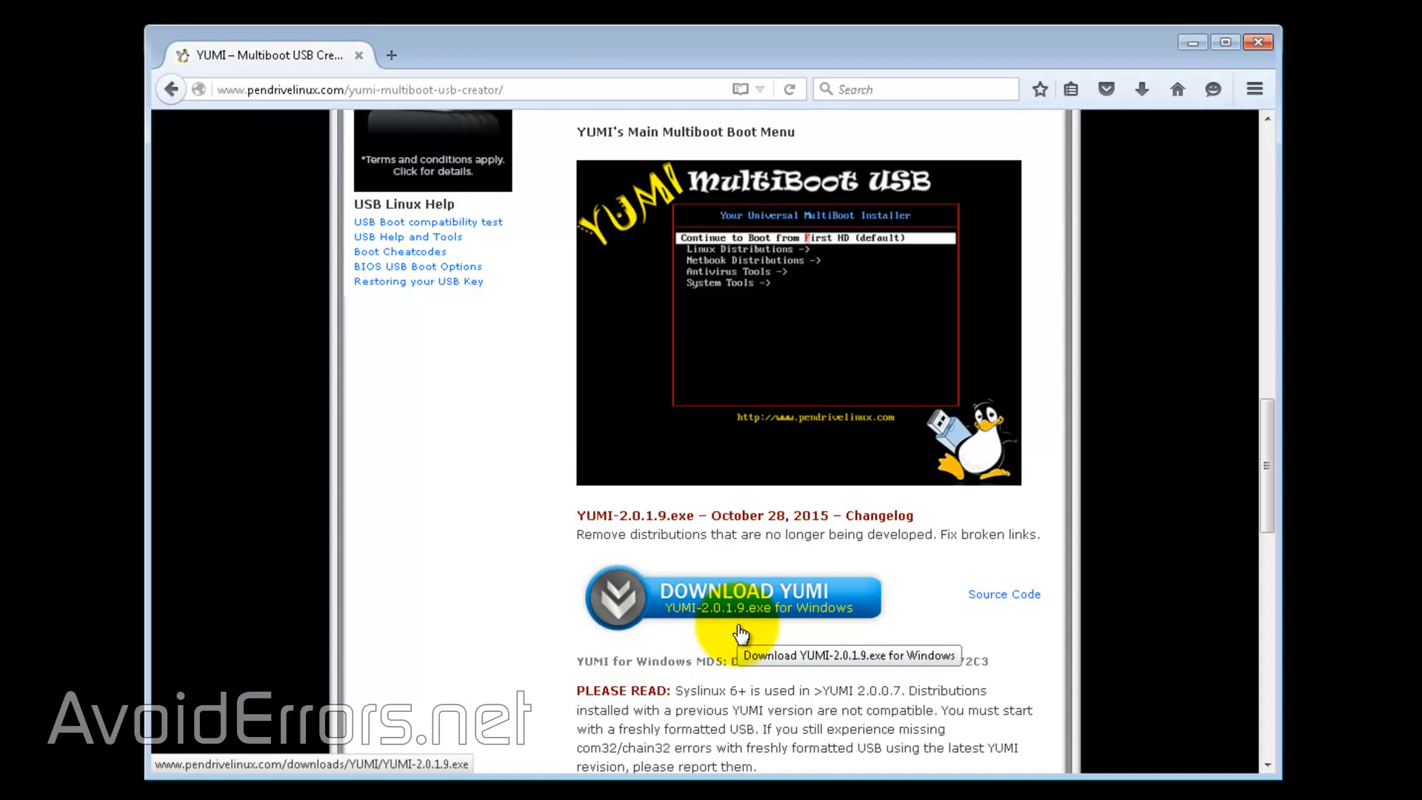
{"action": "mouse_move", "coordinate": [1186, 59]}
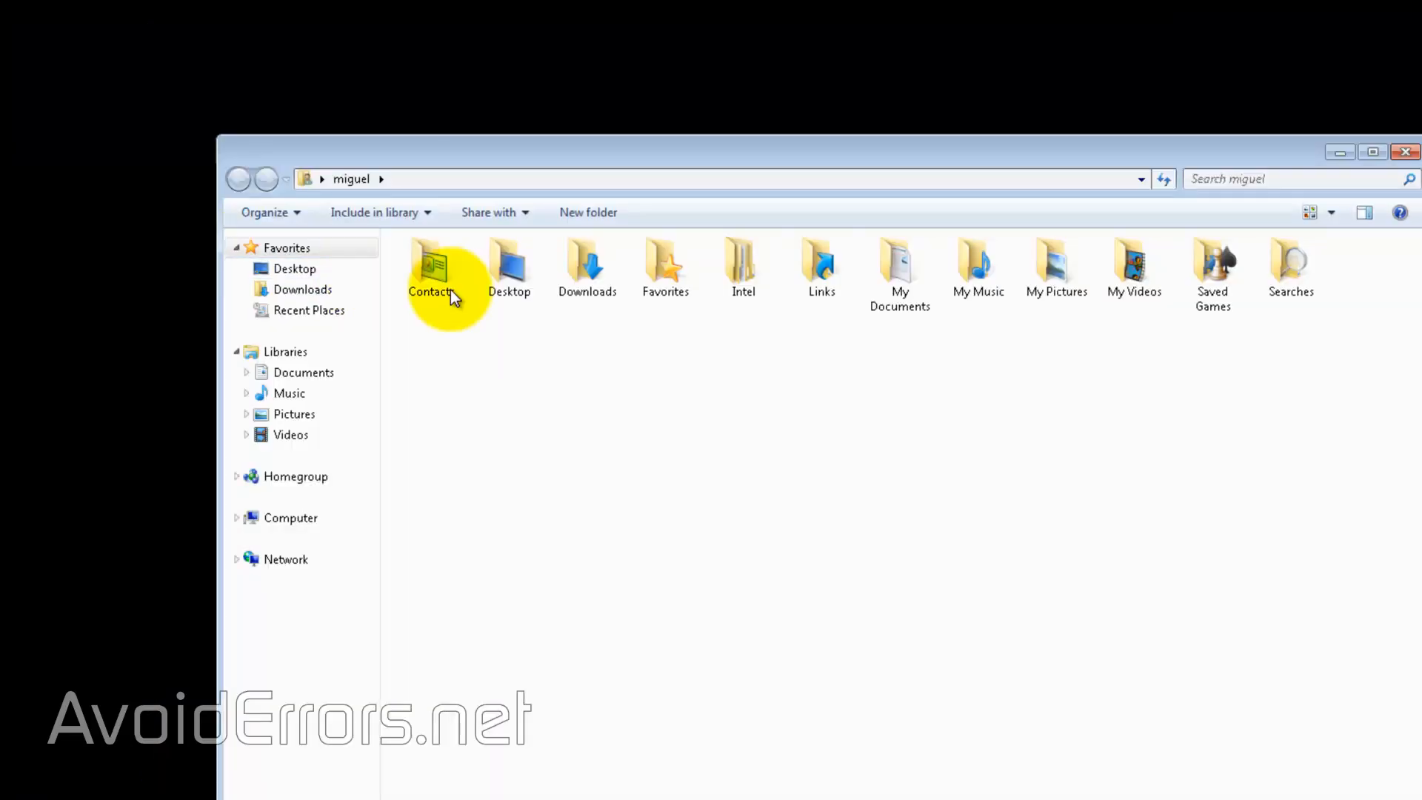
Run YUMI-2.0.1.9.exe from the Downloads folder to bring up its License Agreement
{"action": "double_click", "coordinate": [588, 263]}
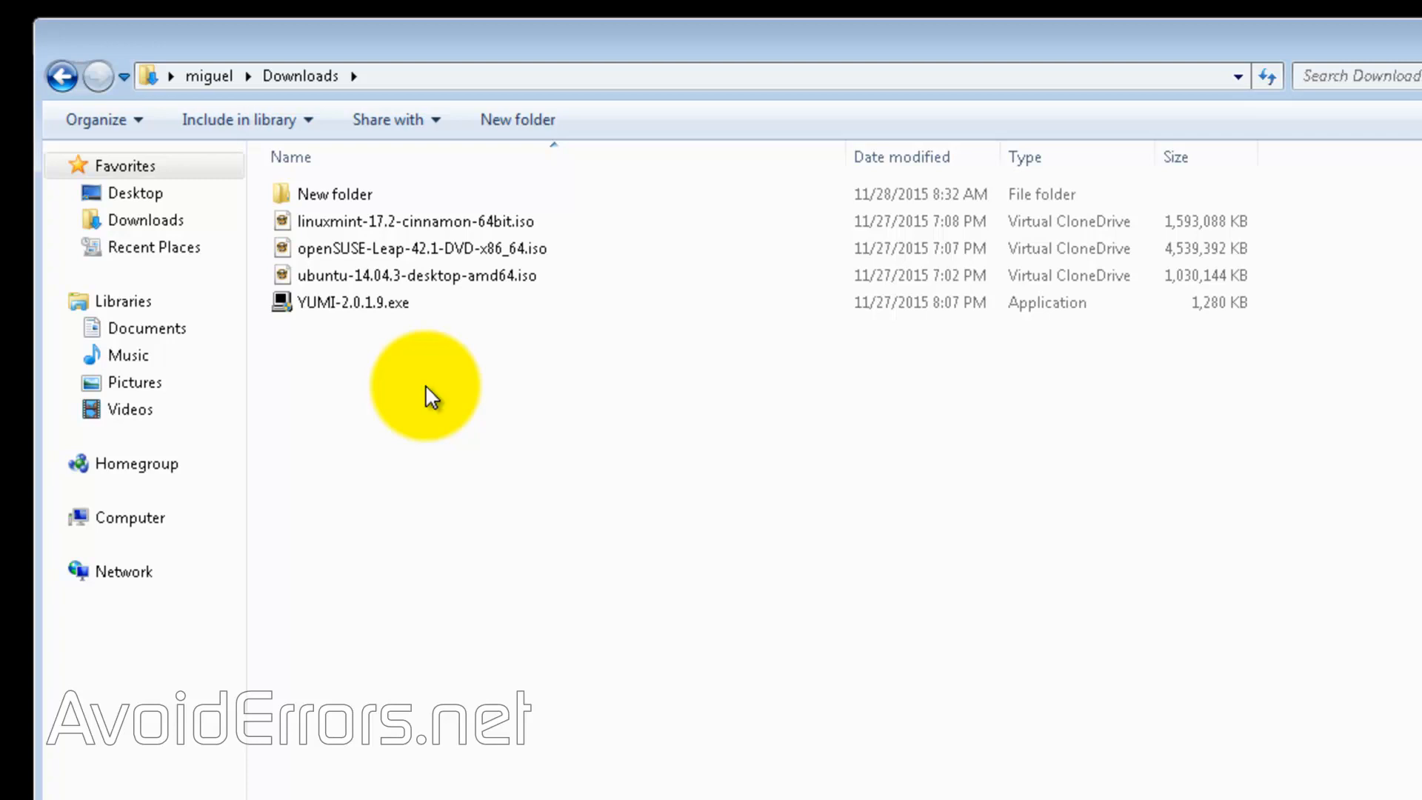
{"action": "left_click", "coordinate": [351, 302]}
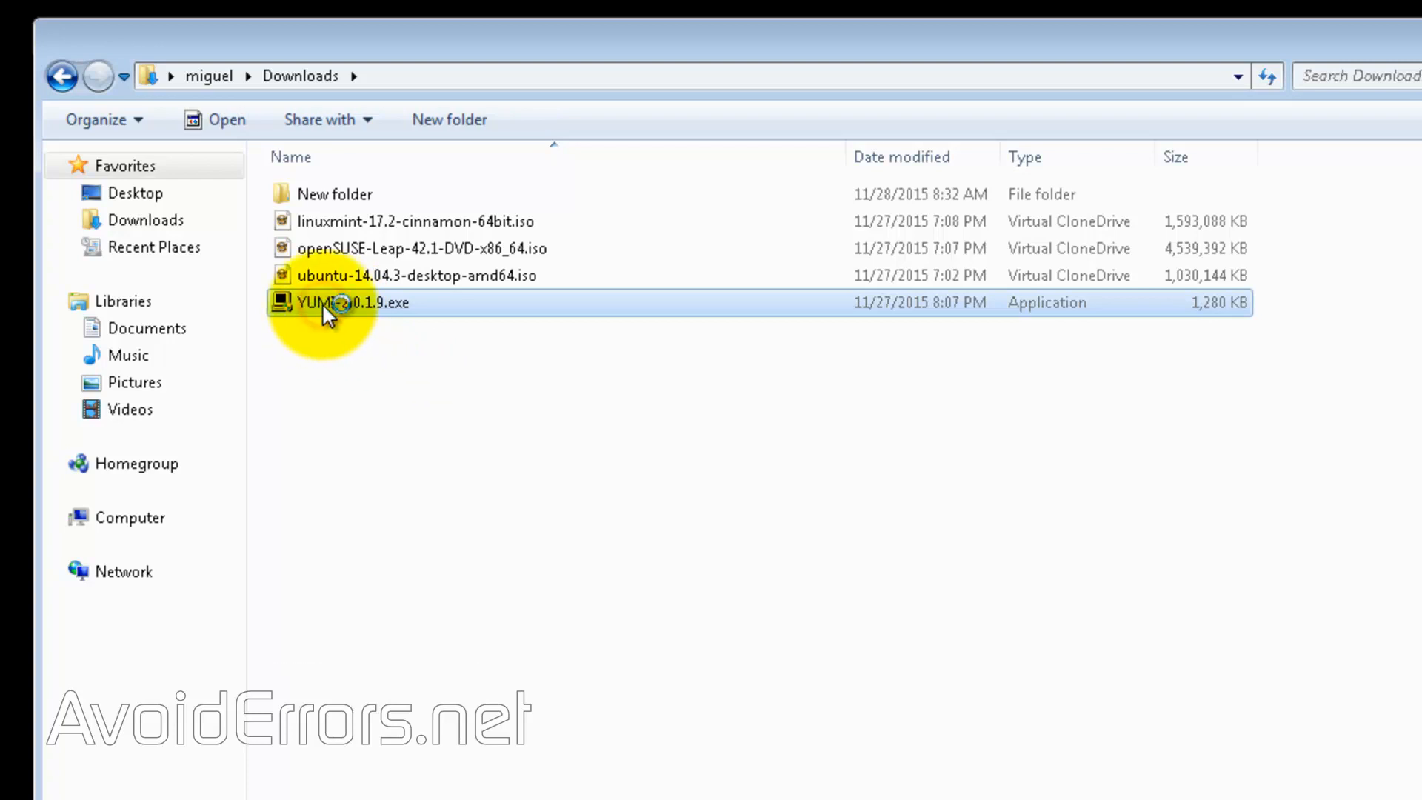
{"action": "double_click", "coordinate": [343, 302]}
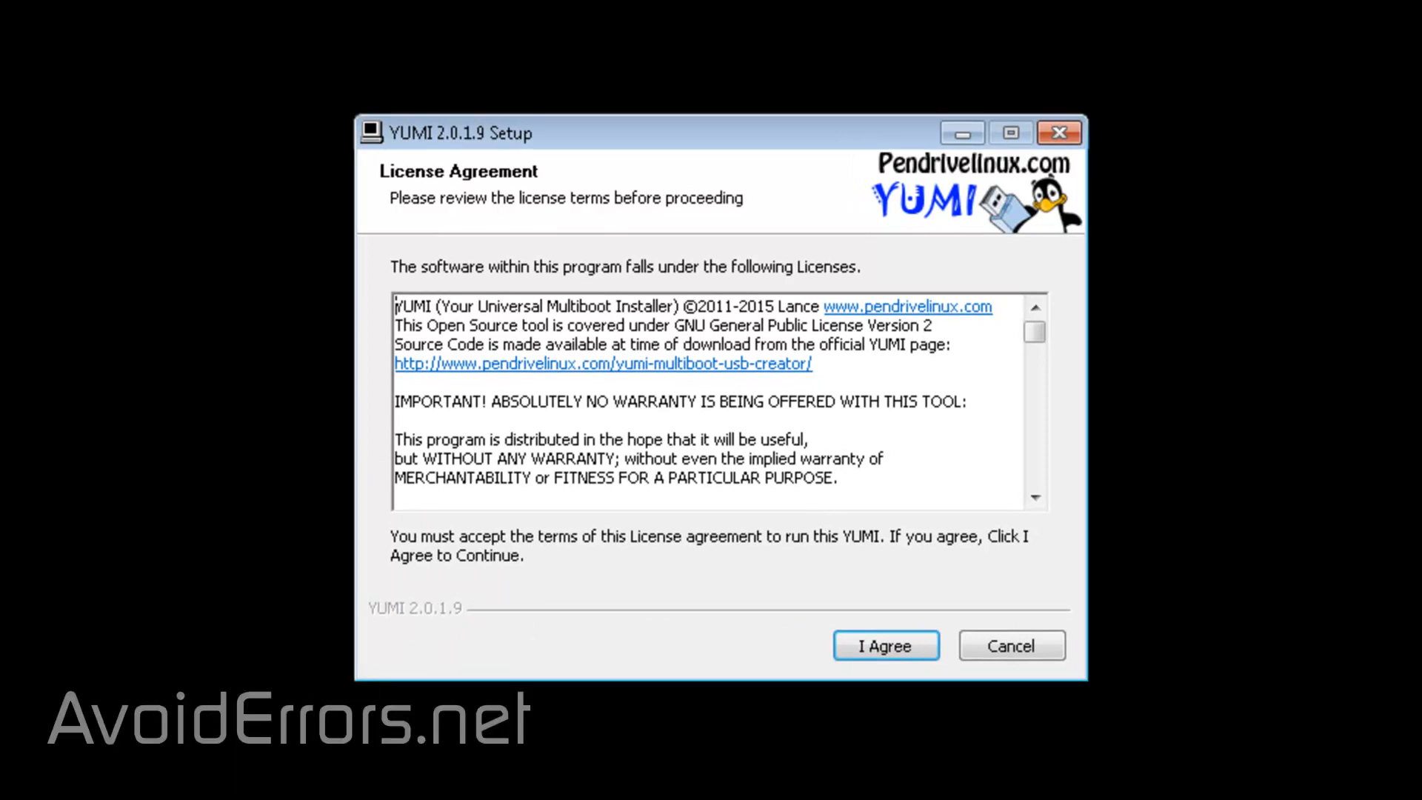
Accept the license and target G:\ USB 14GB with Format G: Drive (FAT32) ticked
{"action": "left_click", "coordinate": [884, 645]}
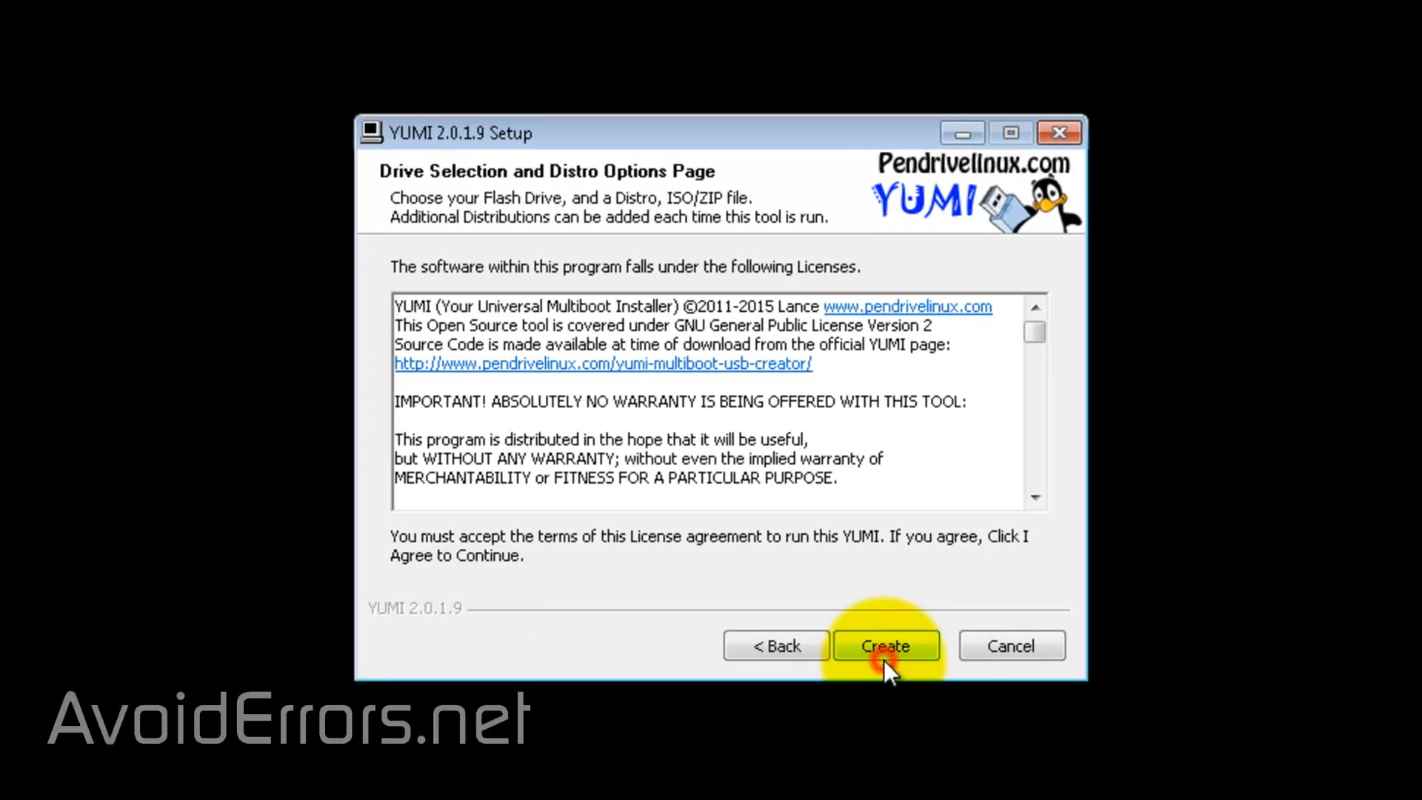
{"action": "left_click", "coordinate": [884, 645]}
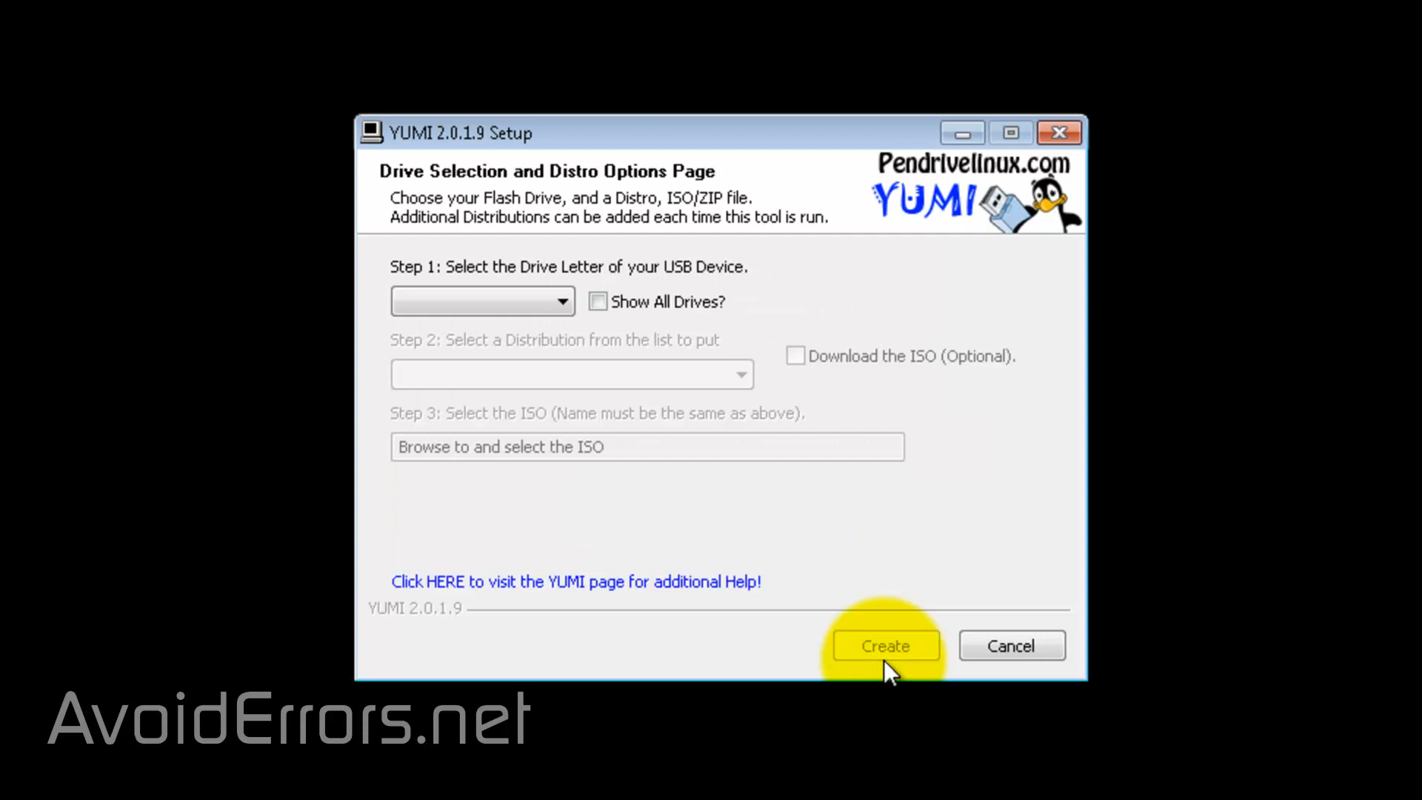
{"action": "mouse_move", "coordinate": [580, 594]}
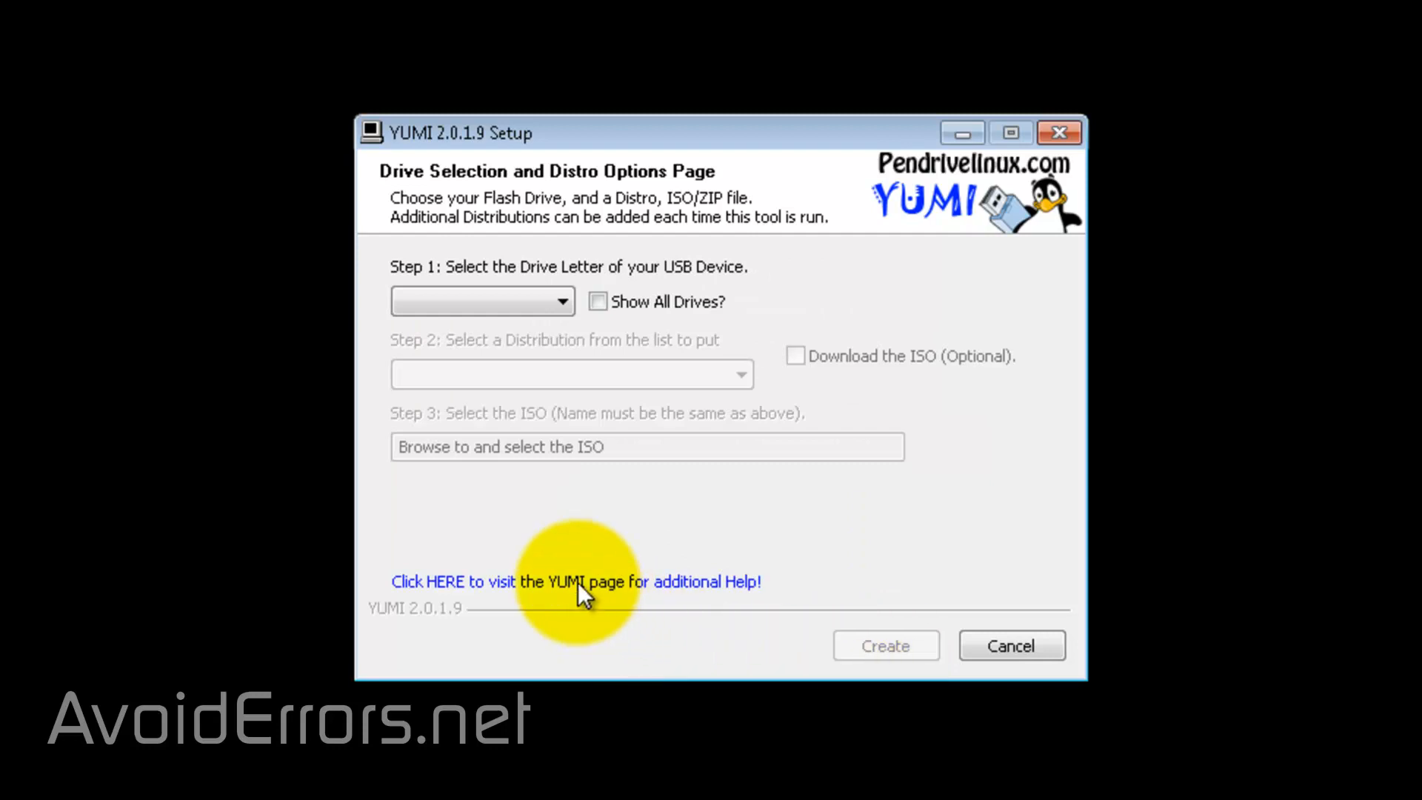
{"action": "left_click", "coordinate": [561, 300]}
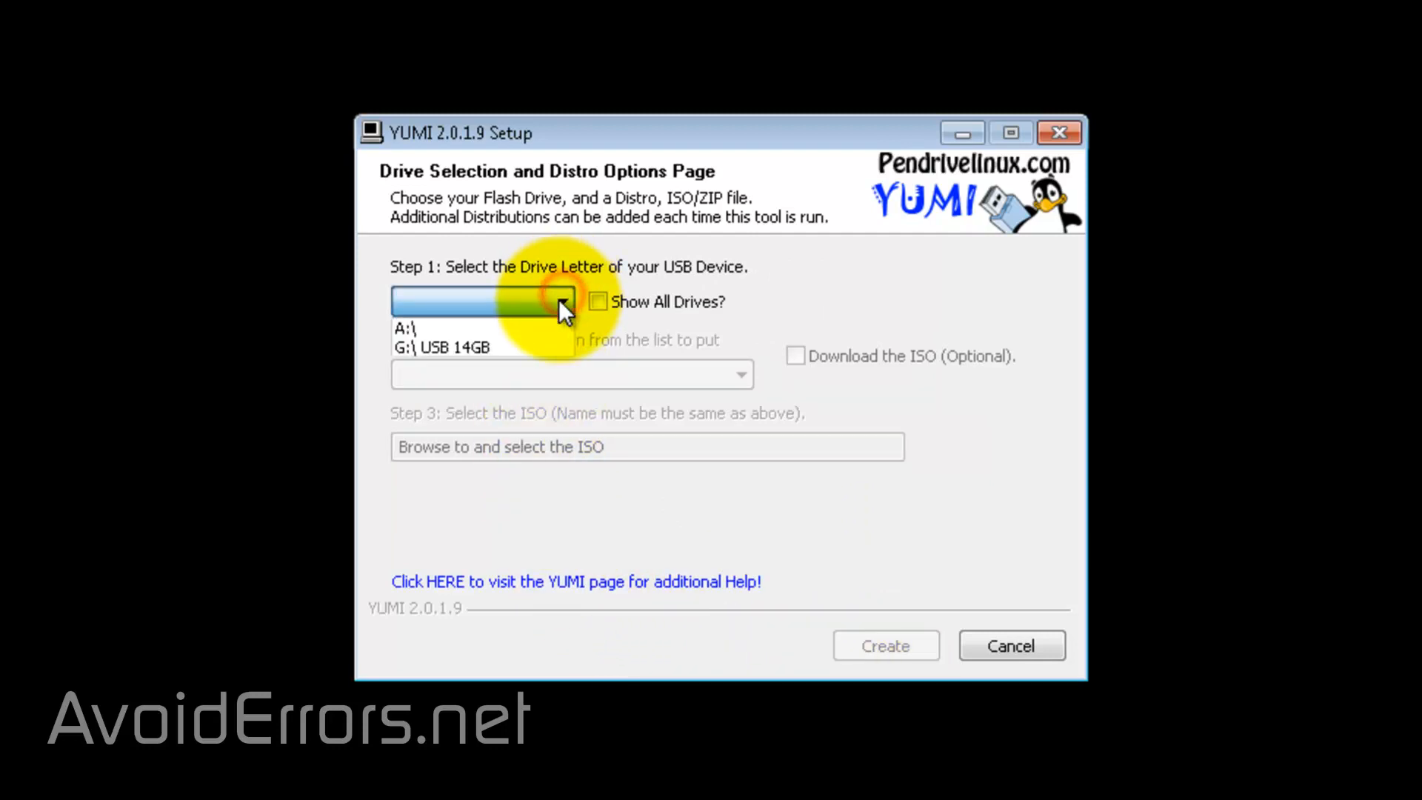
{"action": "left_click", "coordinate": [458, 348]}
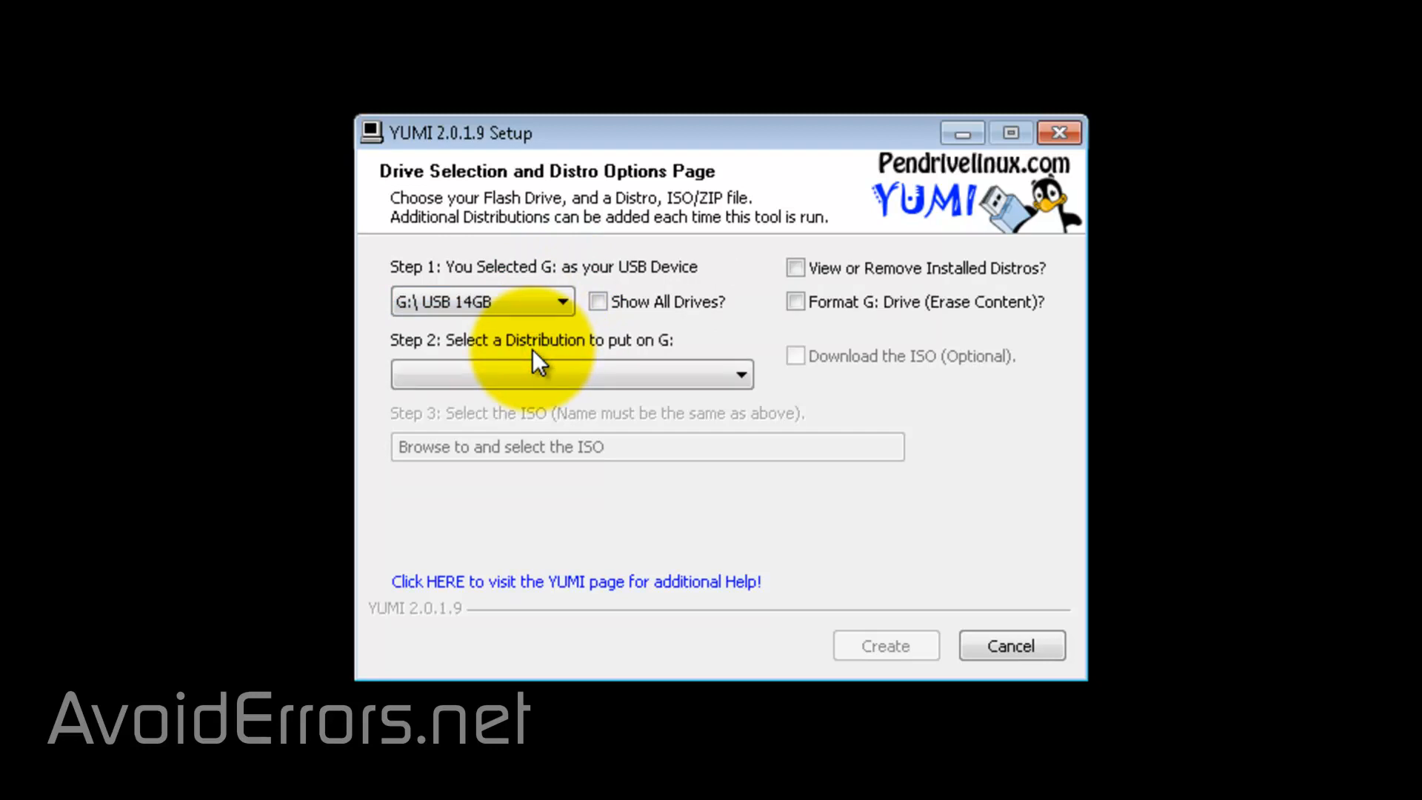
{"action": "mouse_move", "coordinate": [805, 347]}
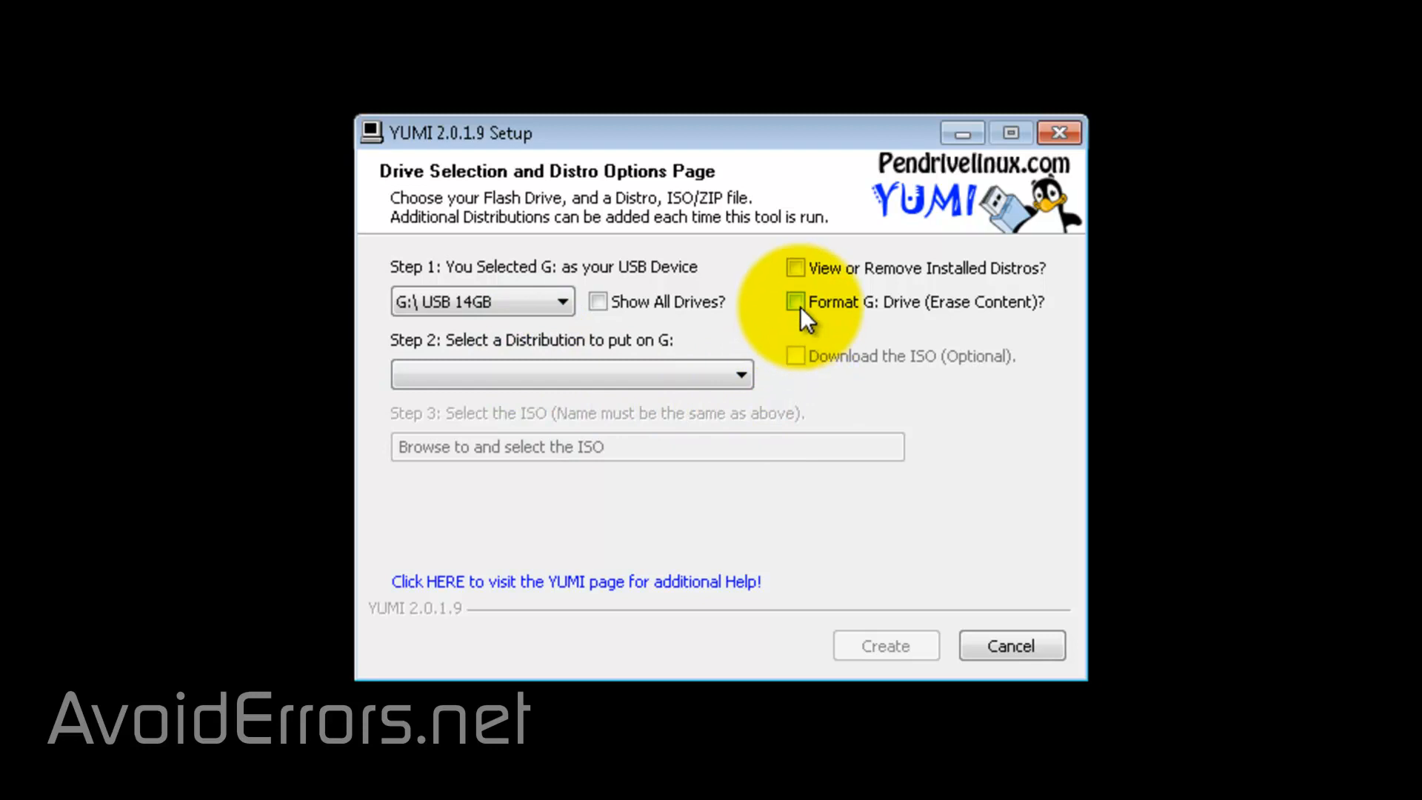
{"action": "left_click", "coordinate": [795, 301]}
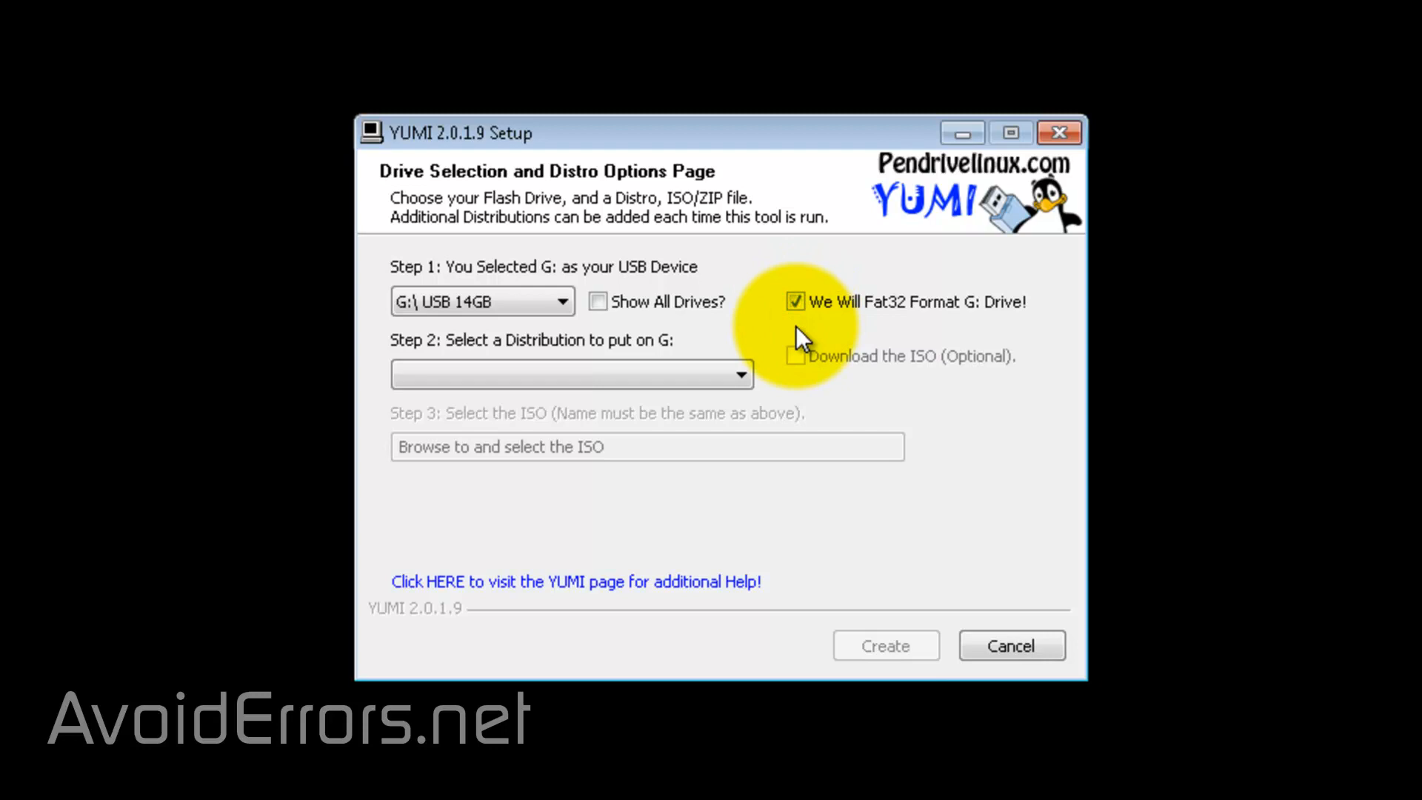
{"action": "left_click", "coordinate": [742, 373]}
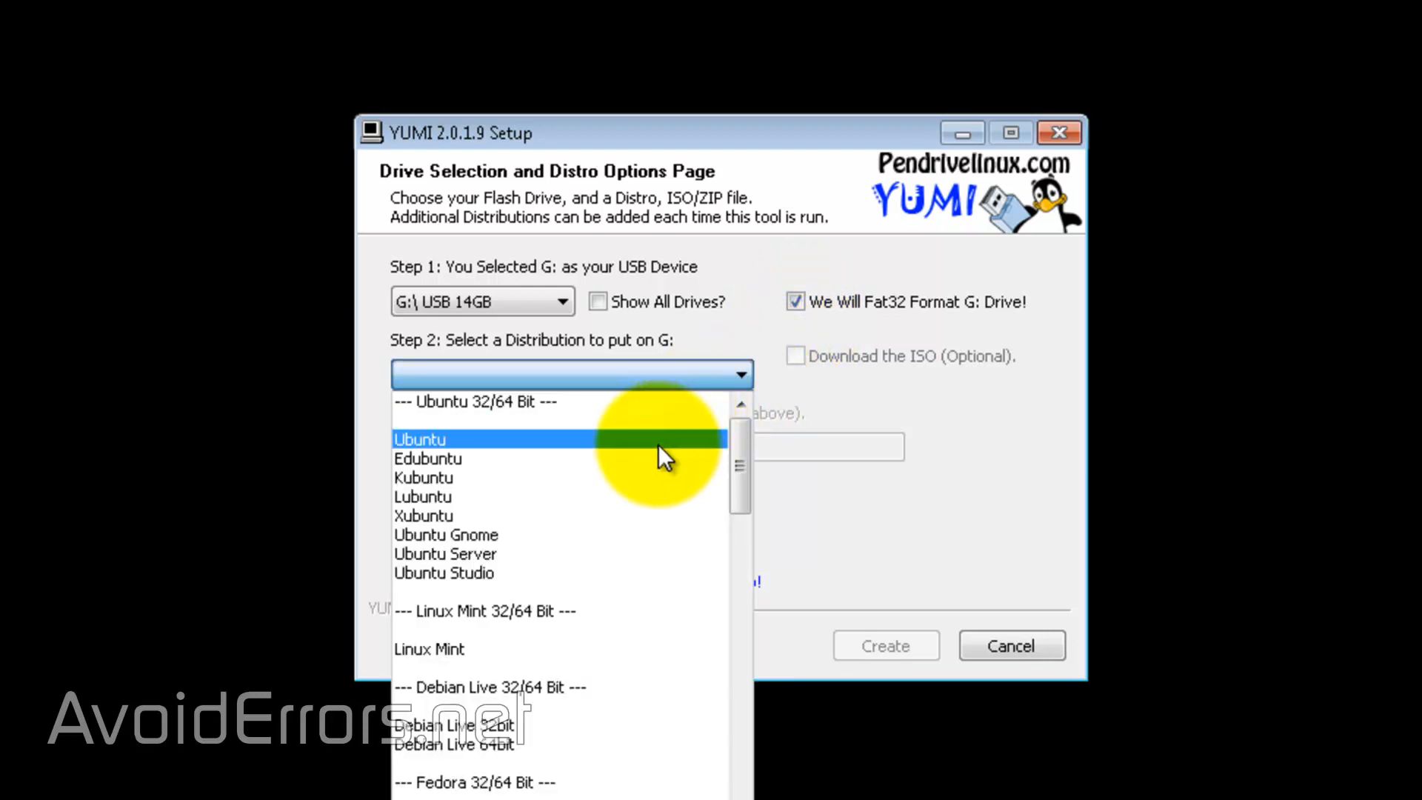
Choose Ubuntu with ubuntu-14.04.3-desktop-amd64.iso and start Create
{"action": "left_click", "coordinate": [419, 439]}
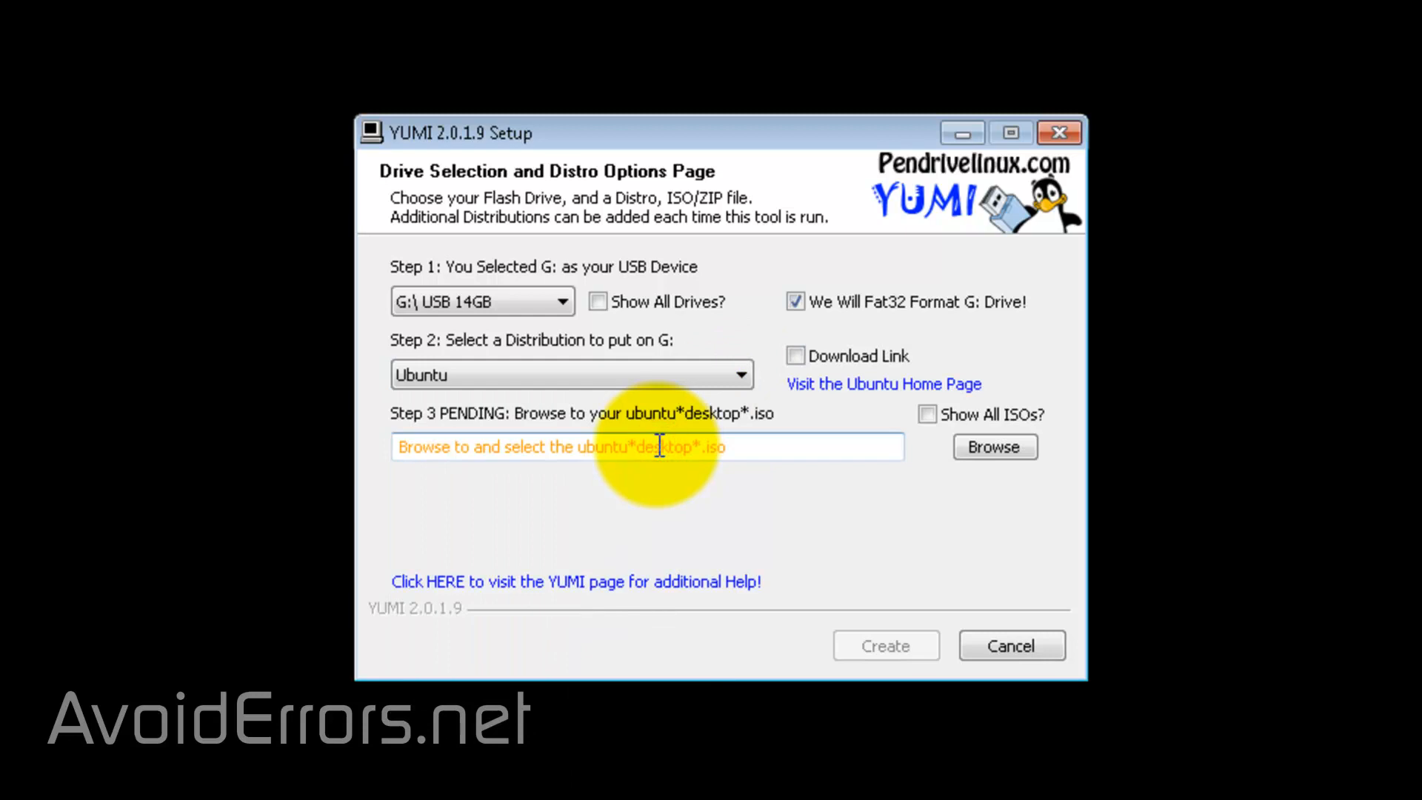
{"action": "mouse_move", "coordinate": [757, 562]}
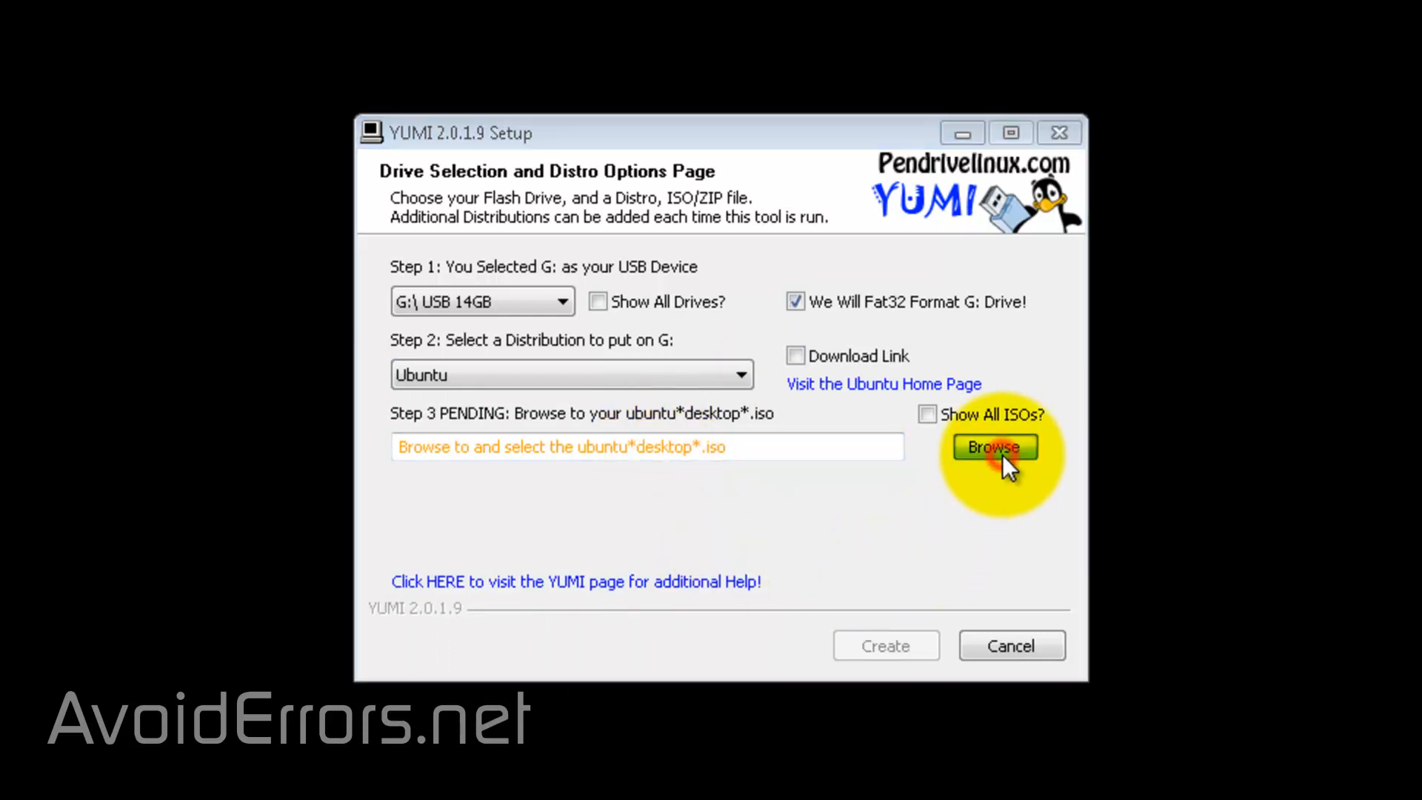
{"action": "left_click", "coordinate": [993, 446]}
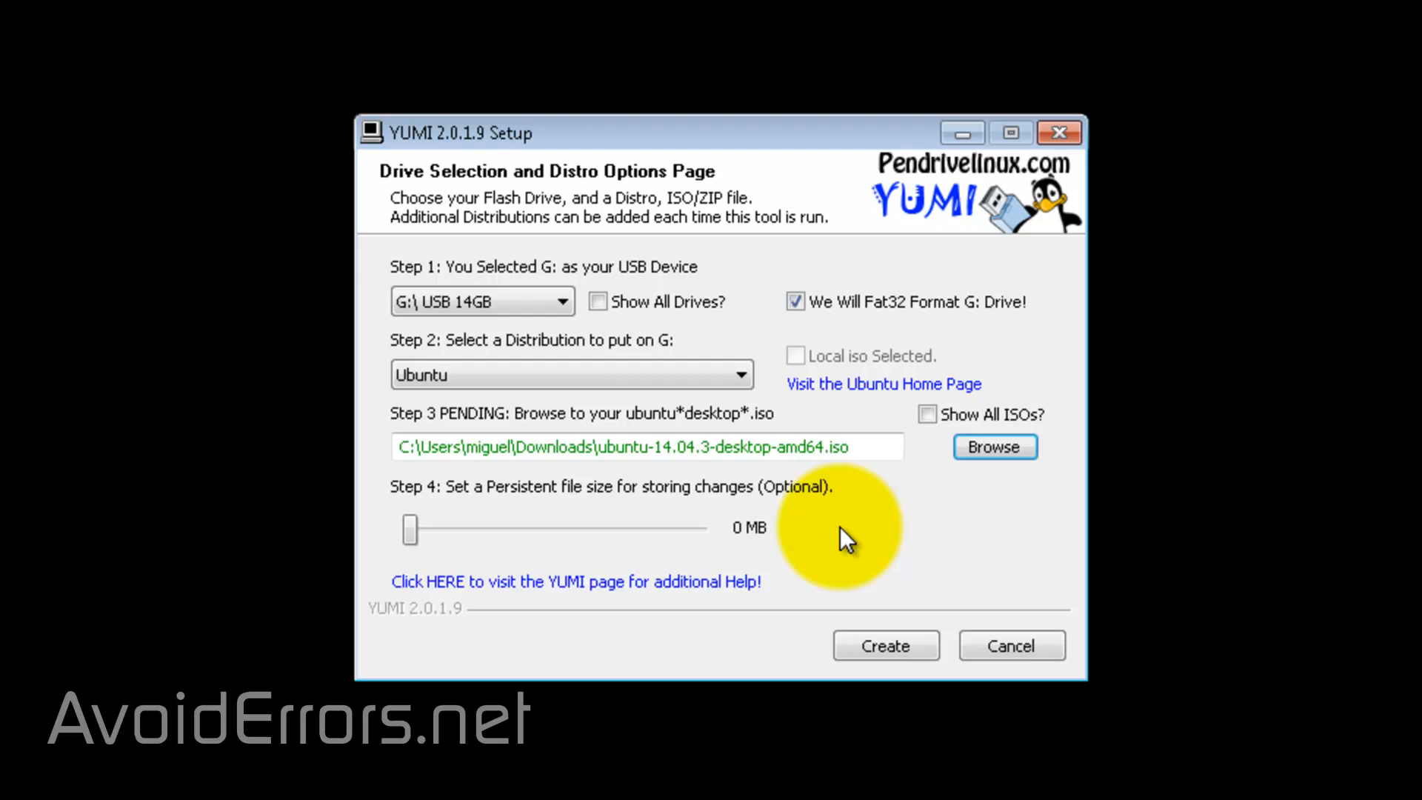
{"action": "left_click", "coordinate": [885, 645]}
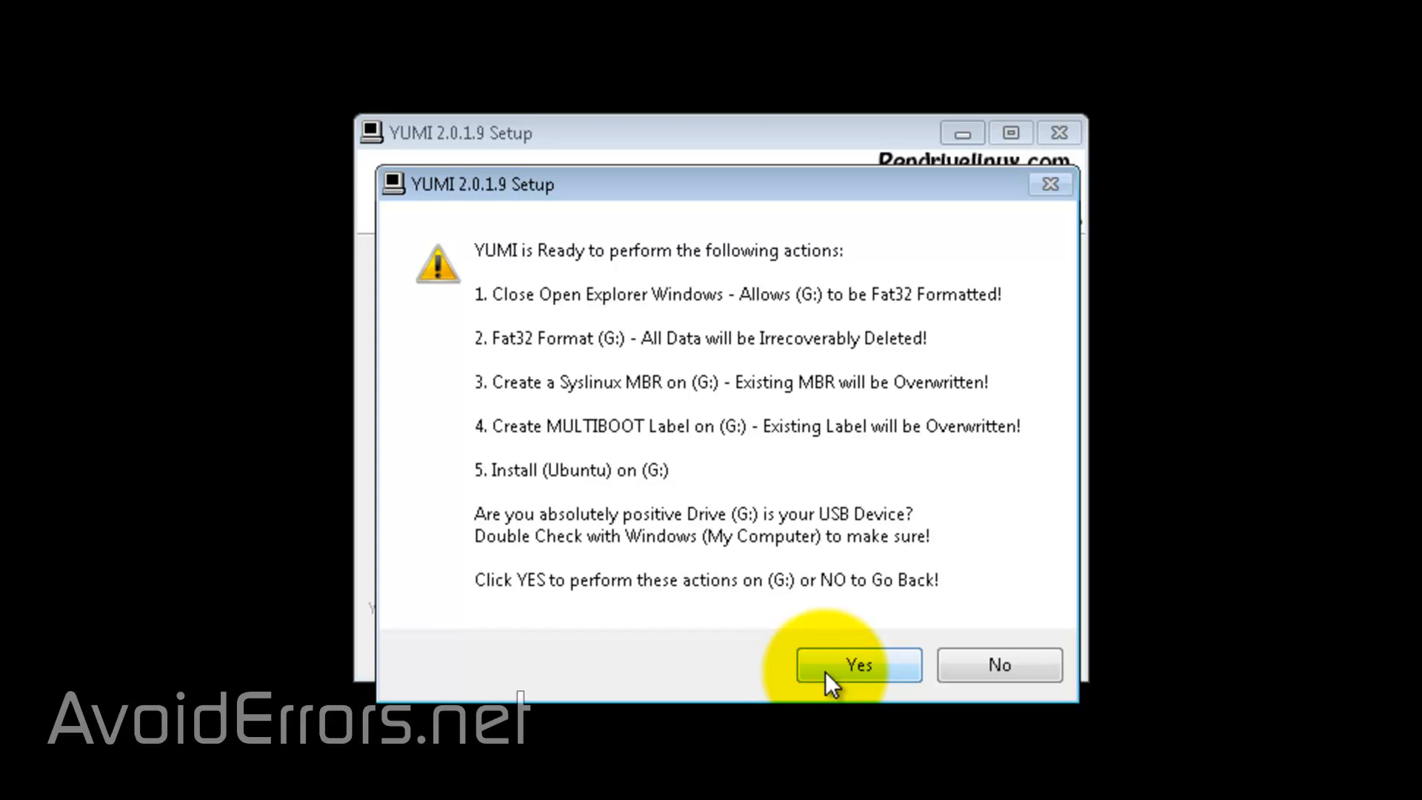
Confirm formatting G: and installing Ubuntu, then proceed to add another distro
{"action": "left_click", "coordinate": [856, 665]}
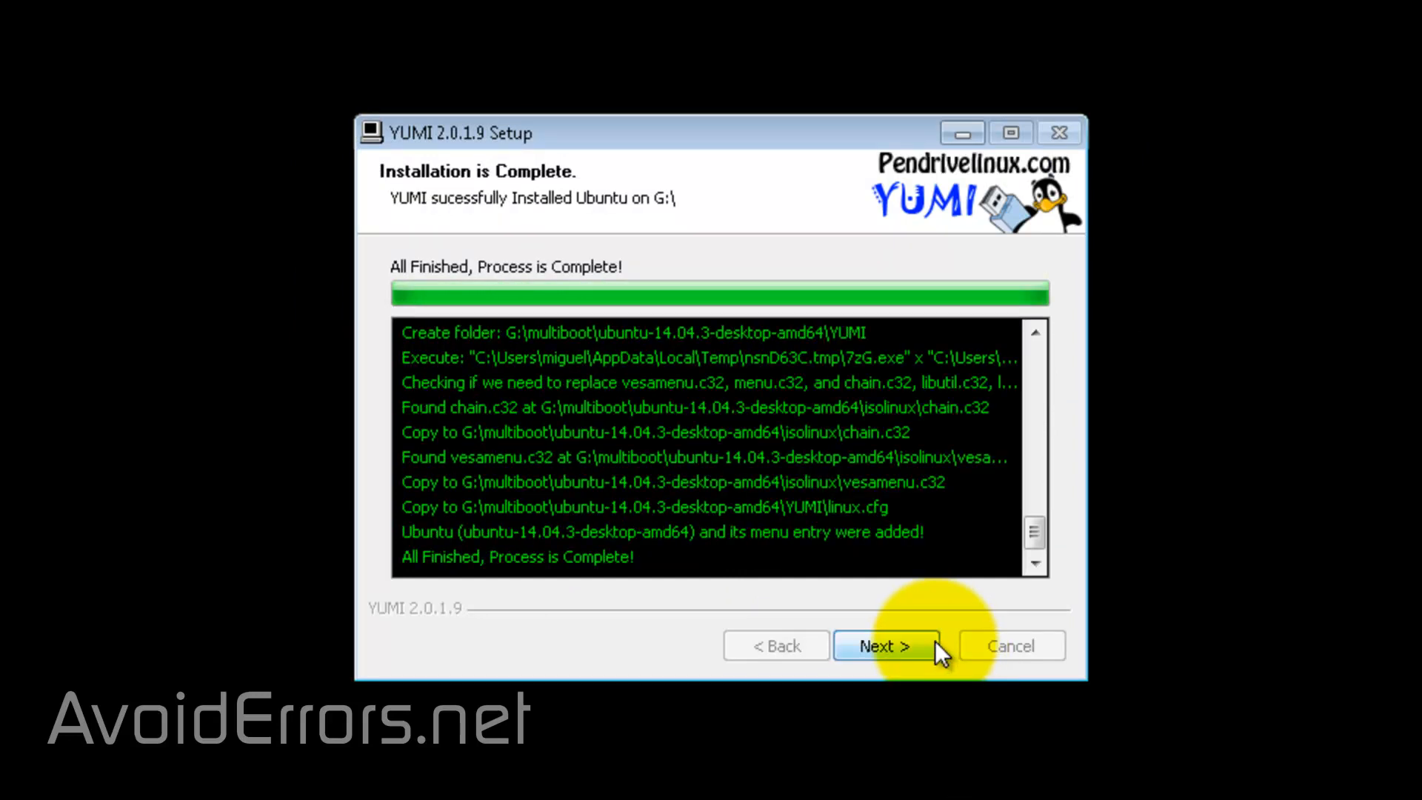
{"action": "left_click", "coordinate": [885, 646]}
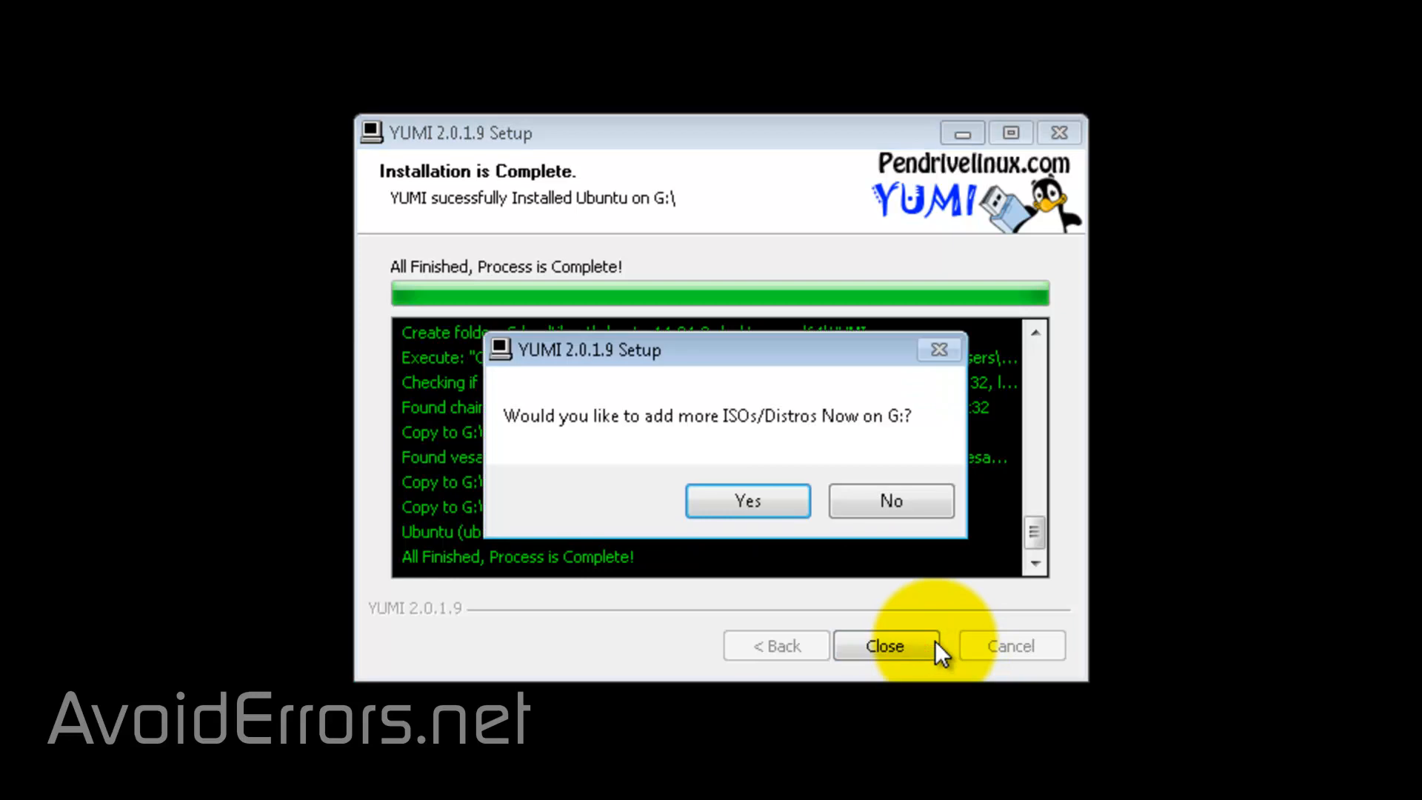
{"action": "mouse_move", "coordinate": [930, 639]}
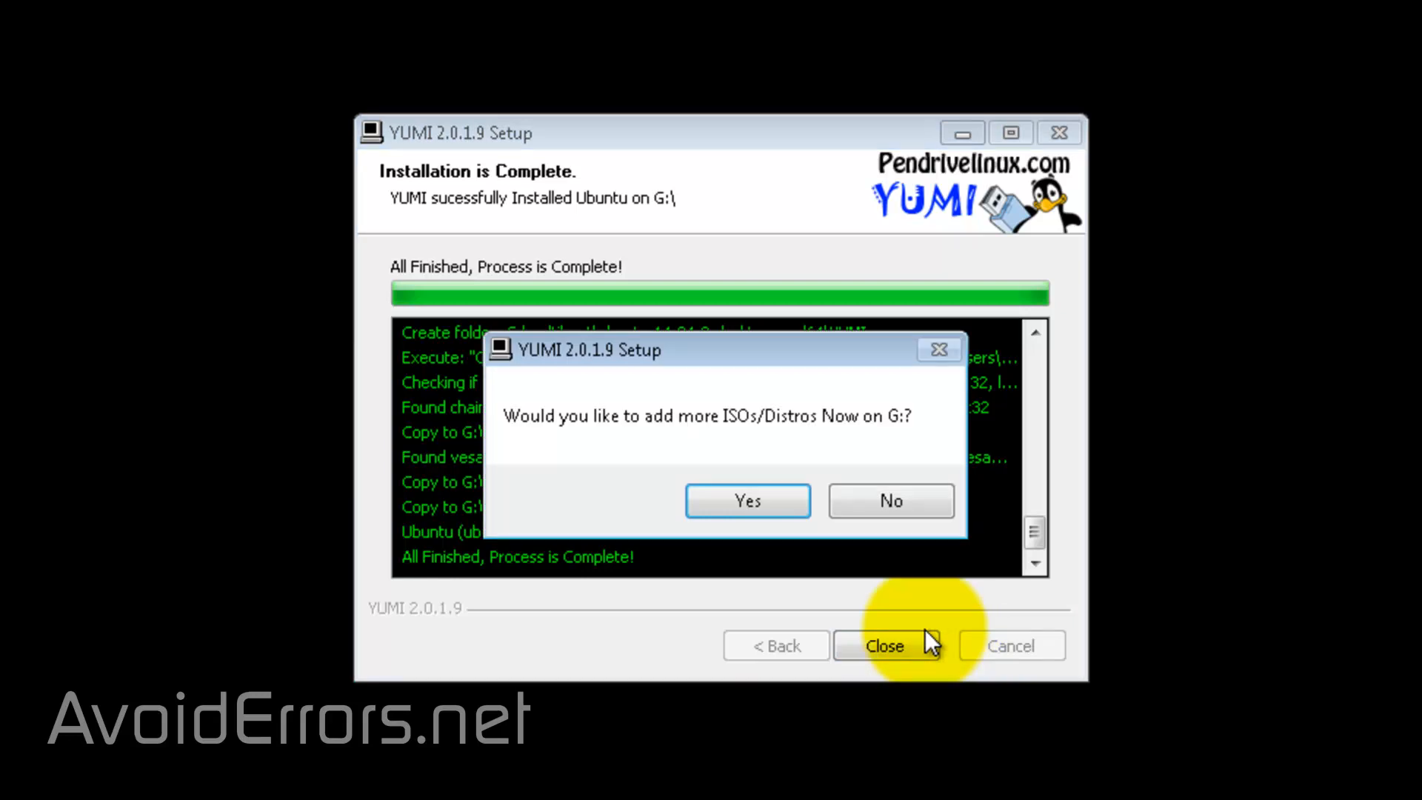
{"action": "left_click", "coordinate": [747, 500]}
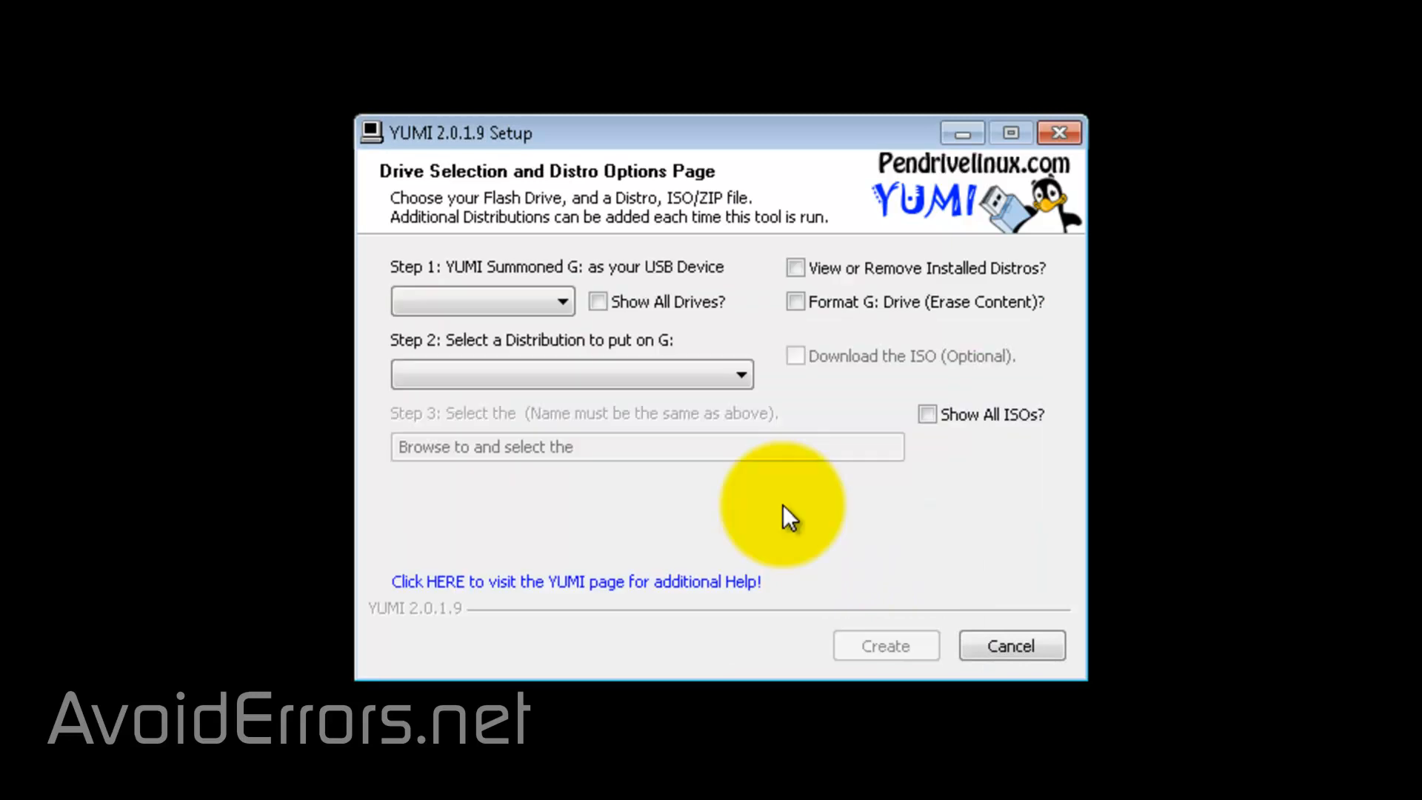
{"action": "mouse_move", "coordinate": [782, 516]}
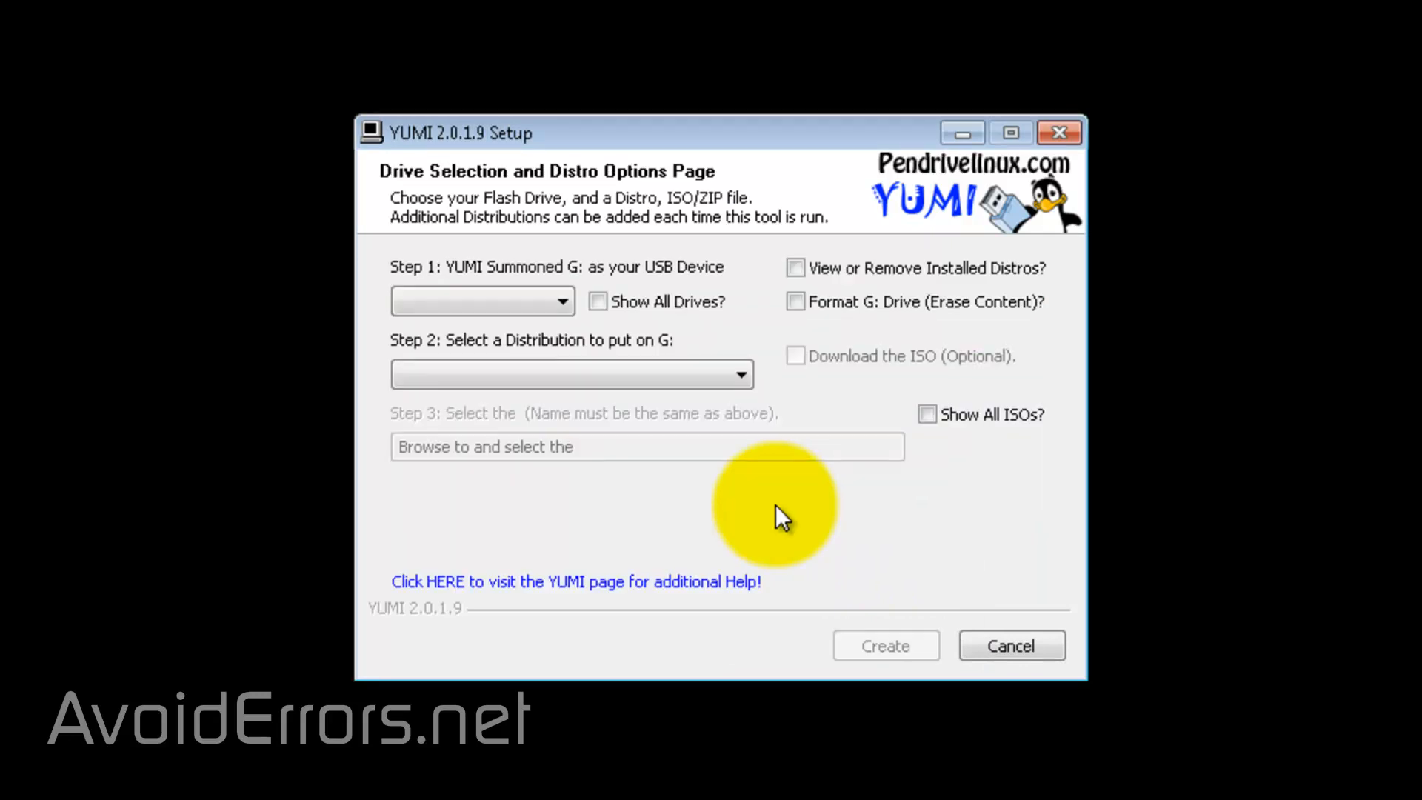
Target G:\ MULTIBOOT 14GB and choose Linux Mint with linuxmint-17.2-cinnamon-64bit.iso
{"action": "left_click", "coordinate": [562, 300]}
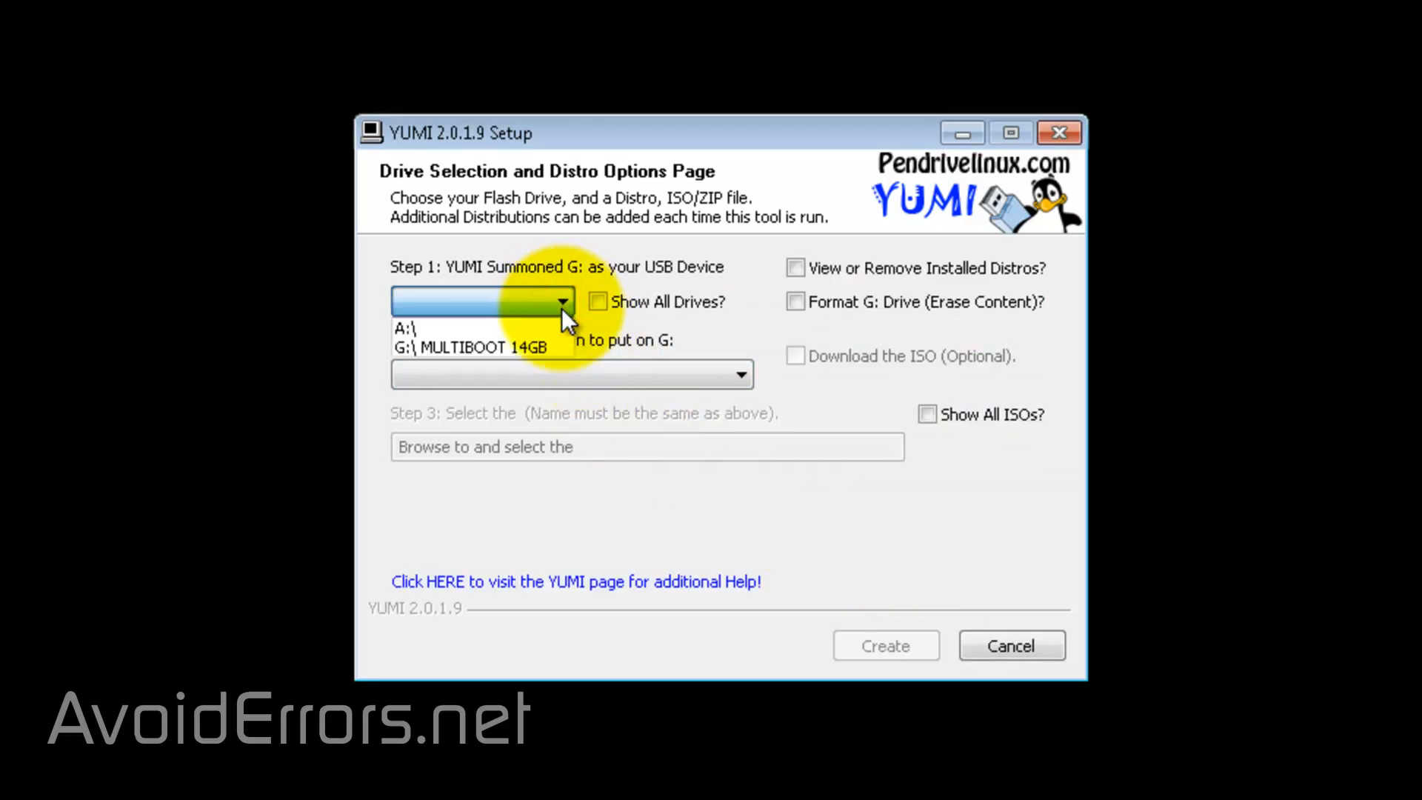
{"action": "left_click", "coordinate": [471, 346]}
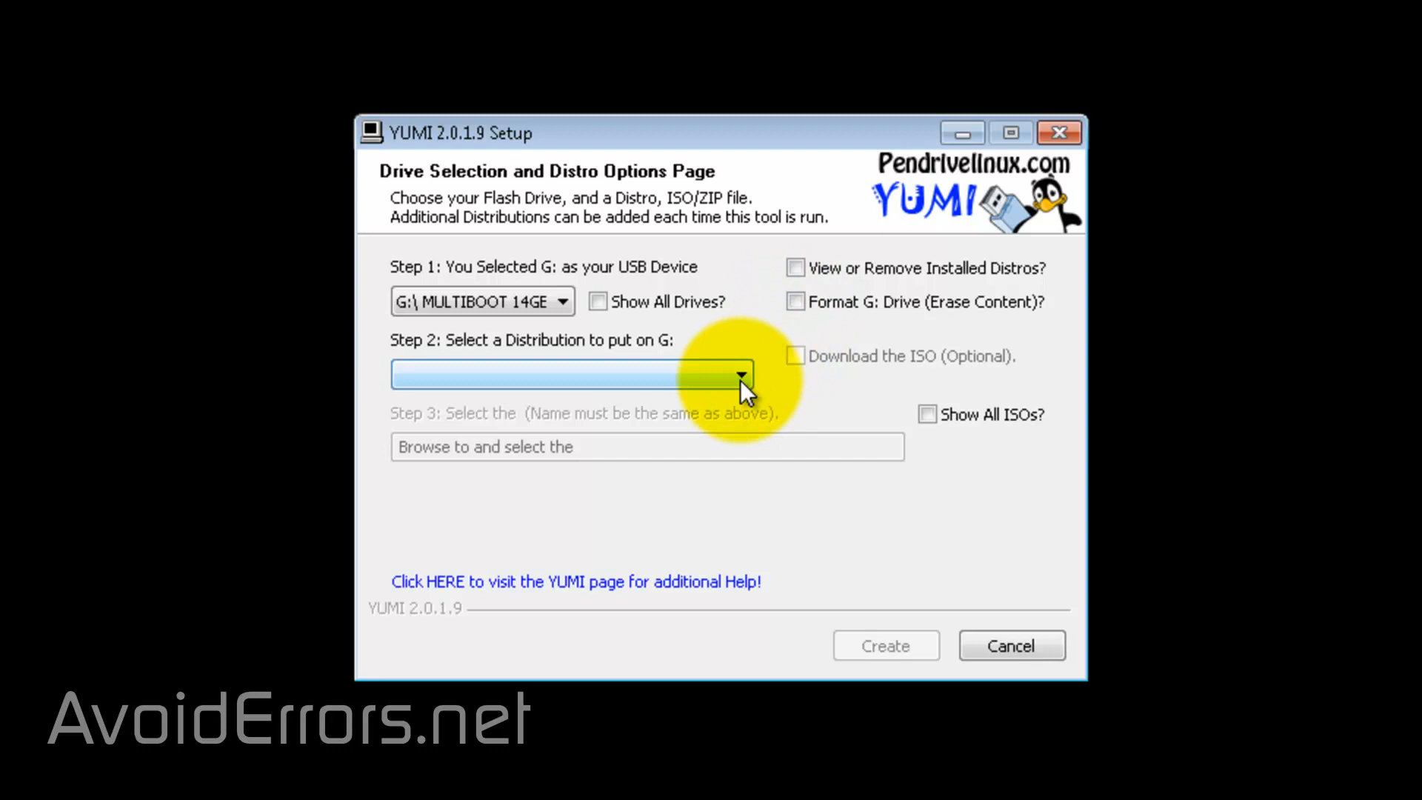
{"action": "left_click", "coordinate": [742, 374]}
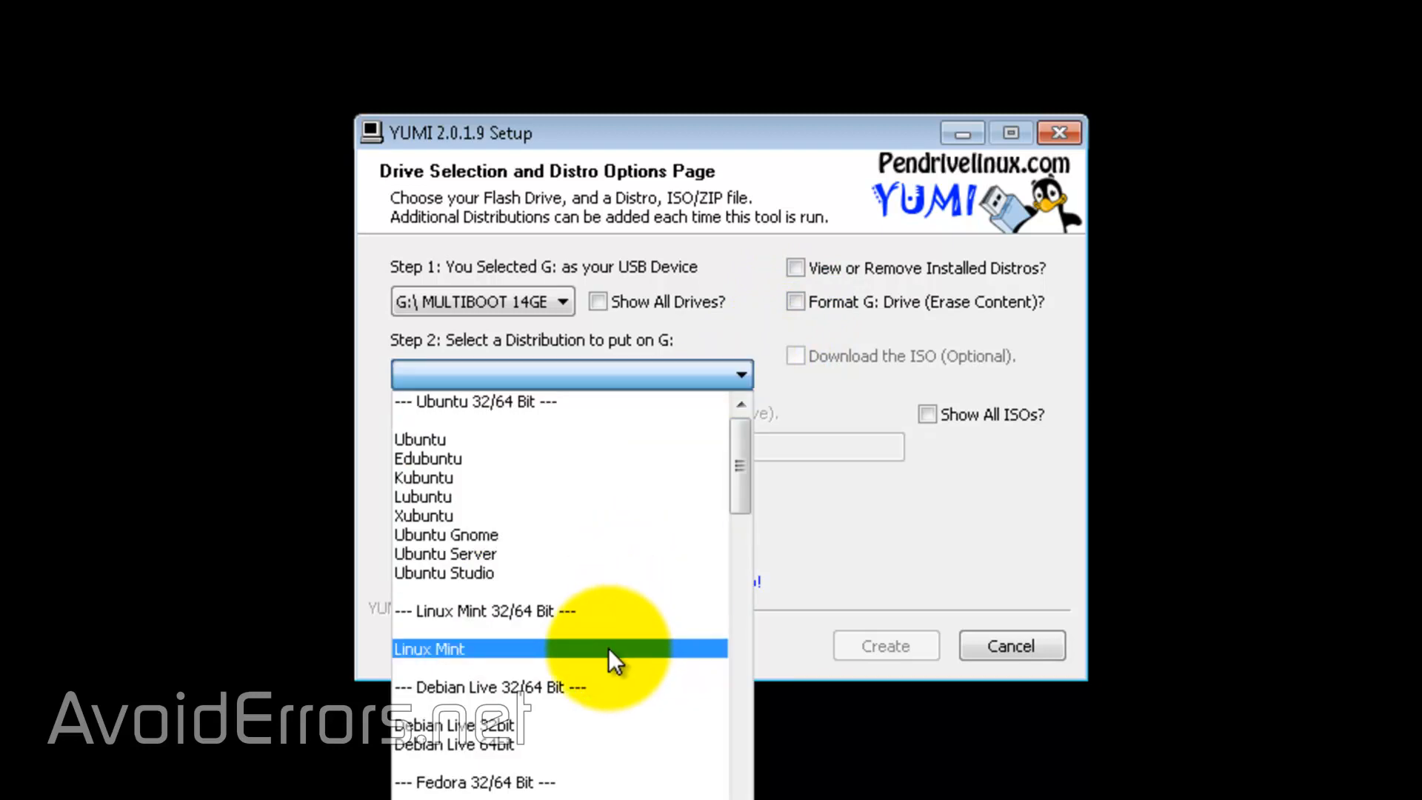
{"action": "left_click", "coordinate": [429, 649]}
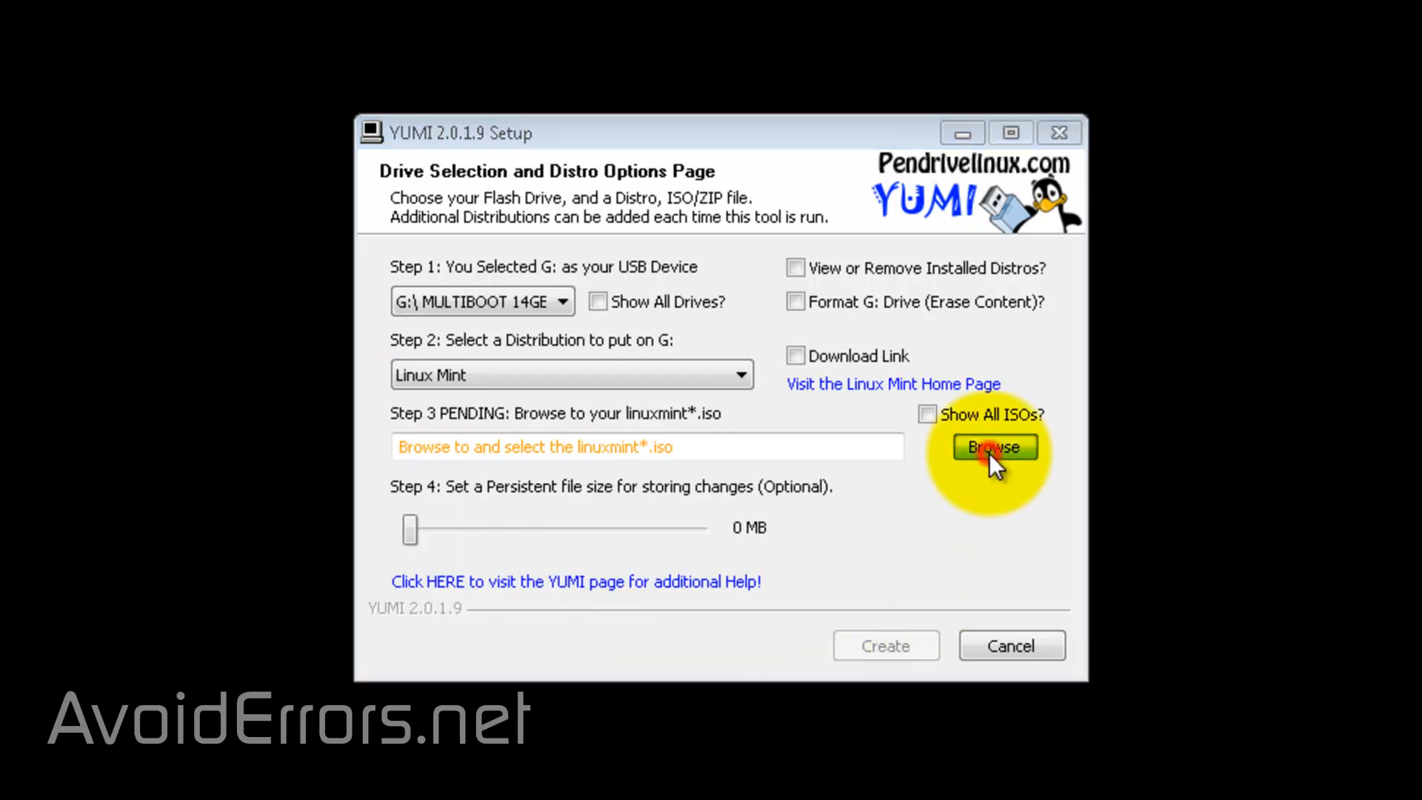
{"action": "left_click", "coordinate": [992, 446]}
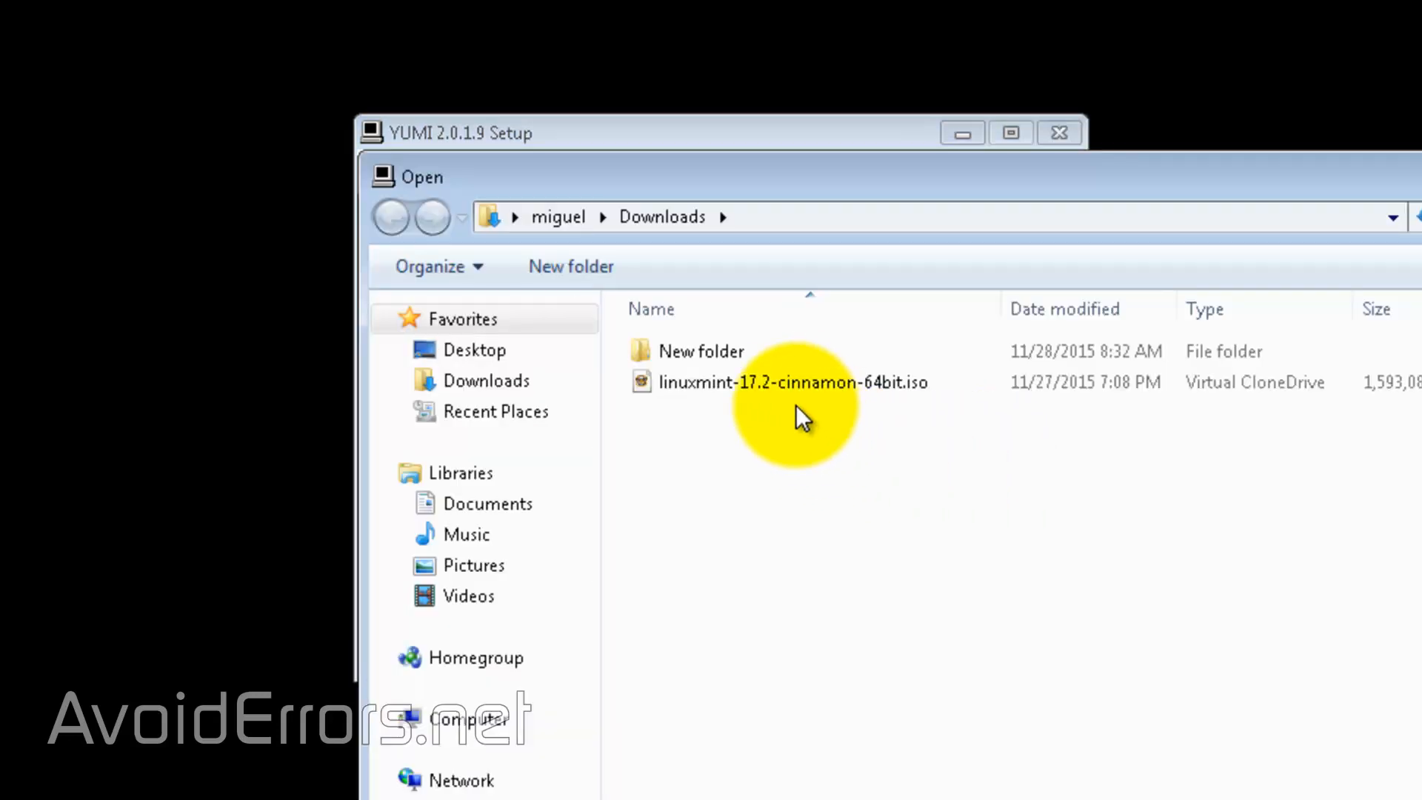
{"action": "double_click", "coordinate": [791, 382]}
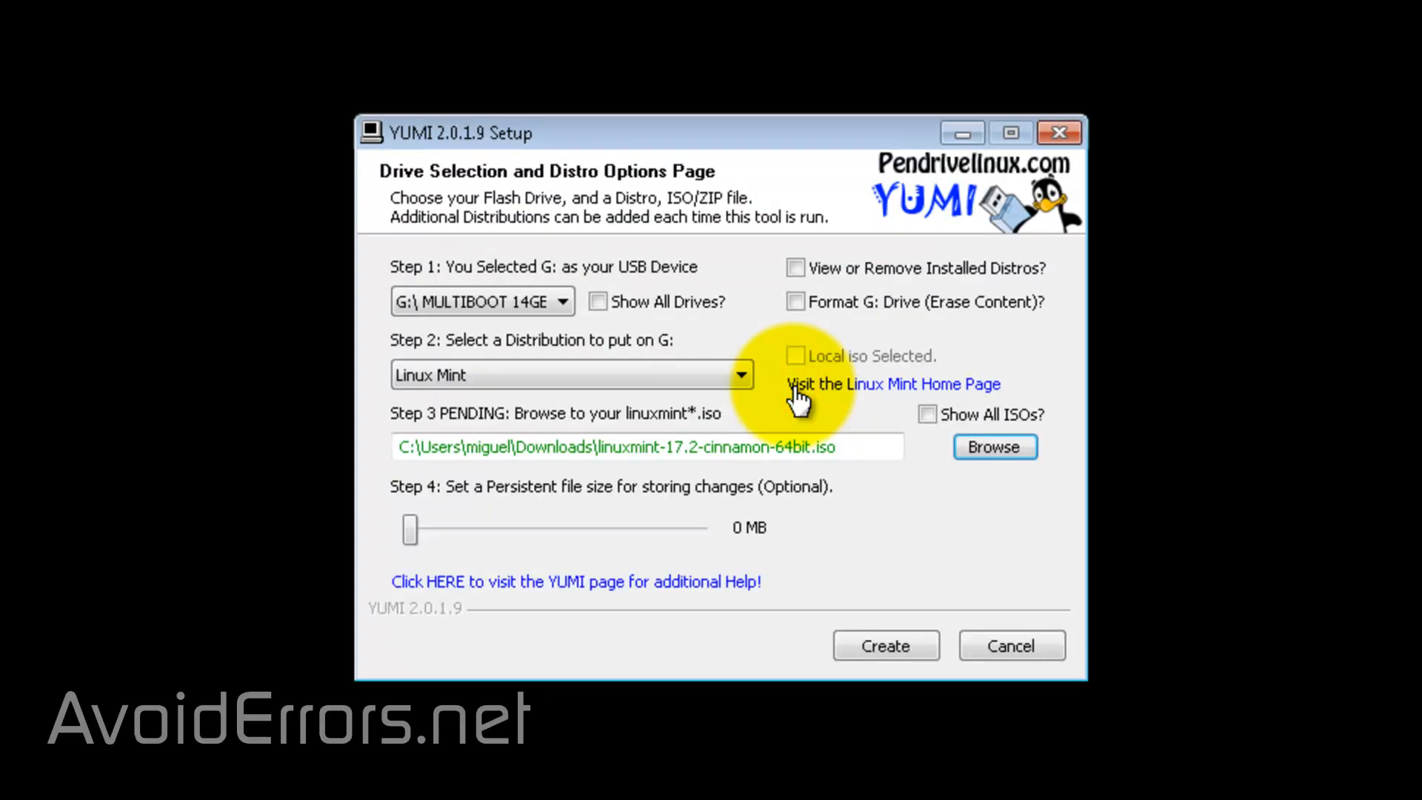
{"action": "mouse_move", "coordinate": [844, 658]}
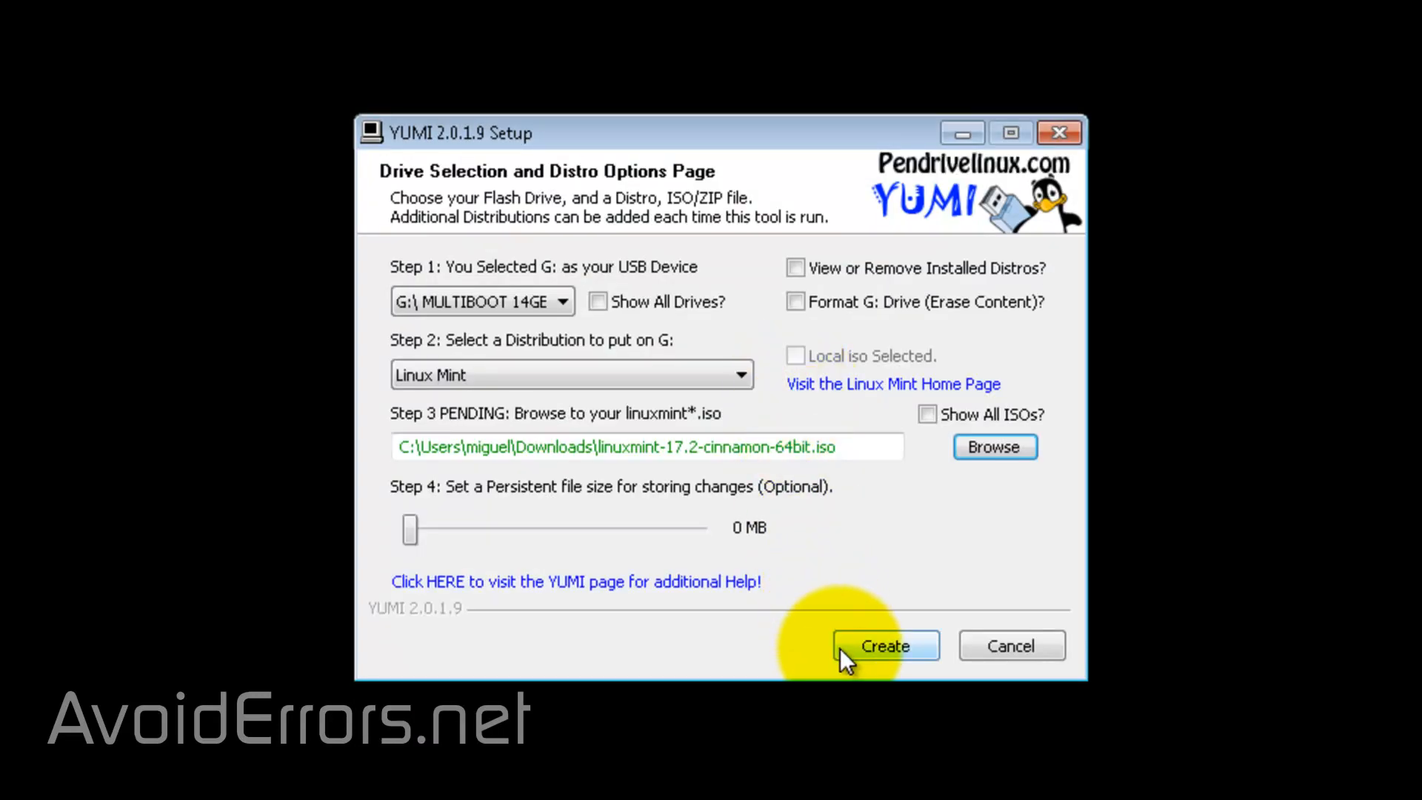
Create the Linux Mint install on G: and move past the finished log
{"action": "left_click", "coordinate": [885, 645]}
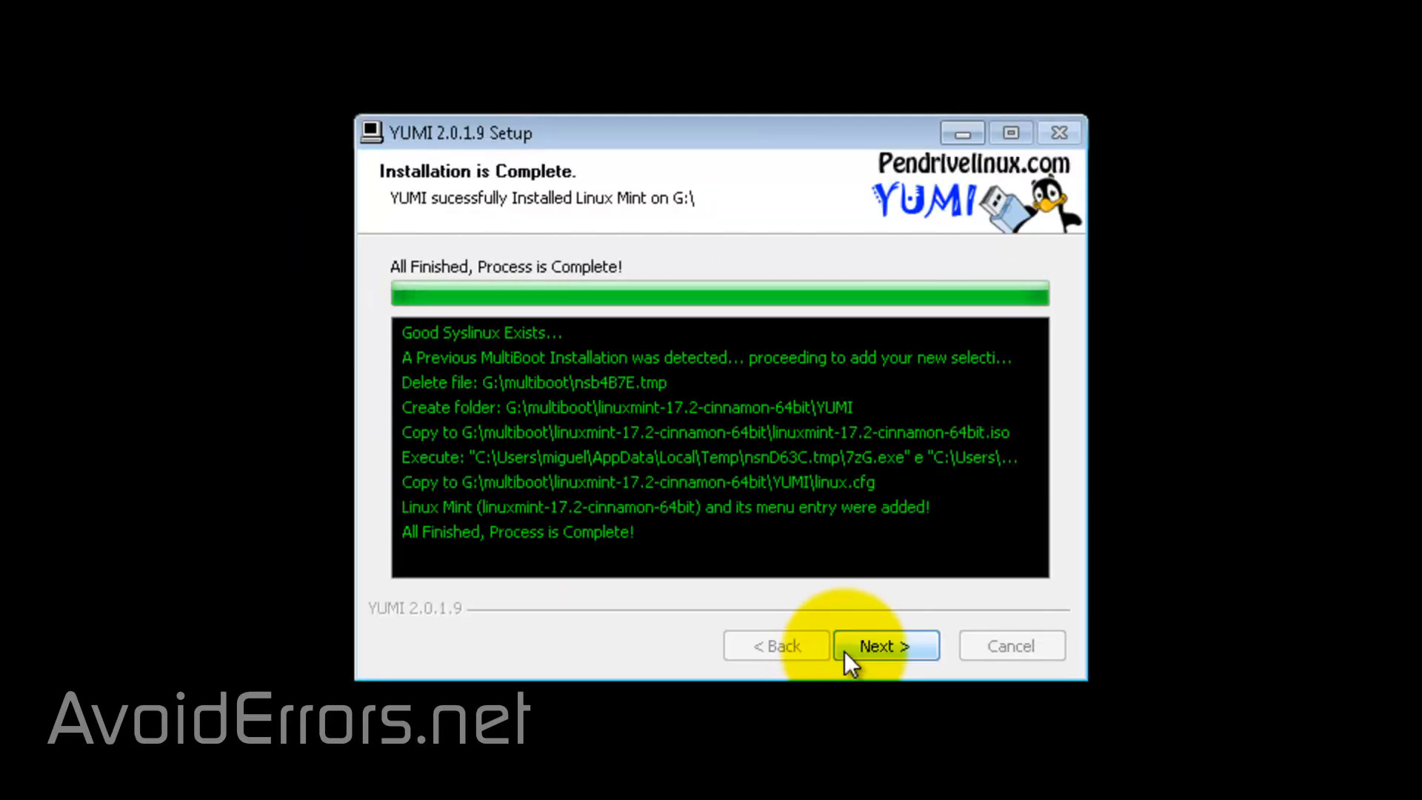
{"action": "left_click", "coordinate": [885, 645]}
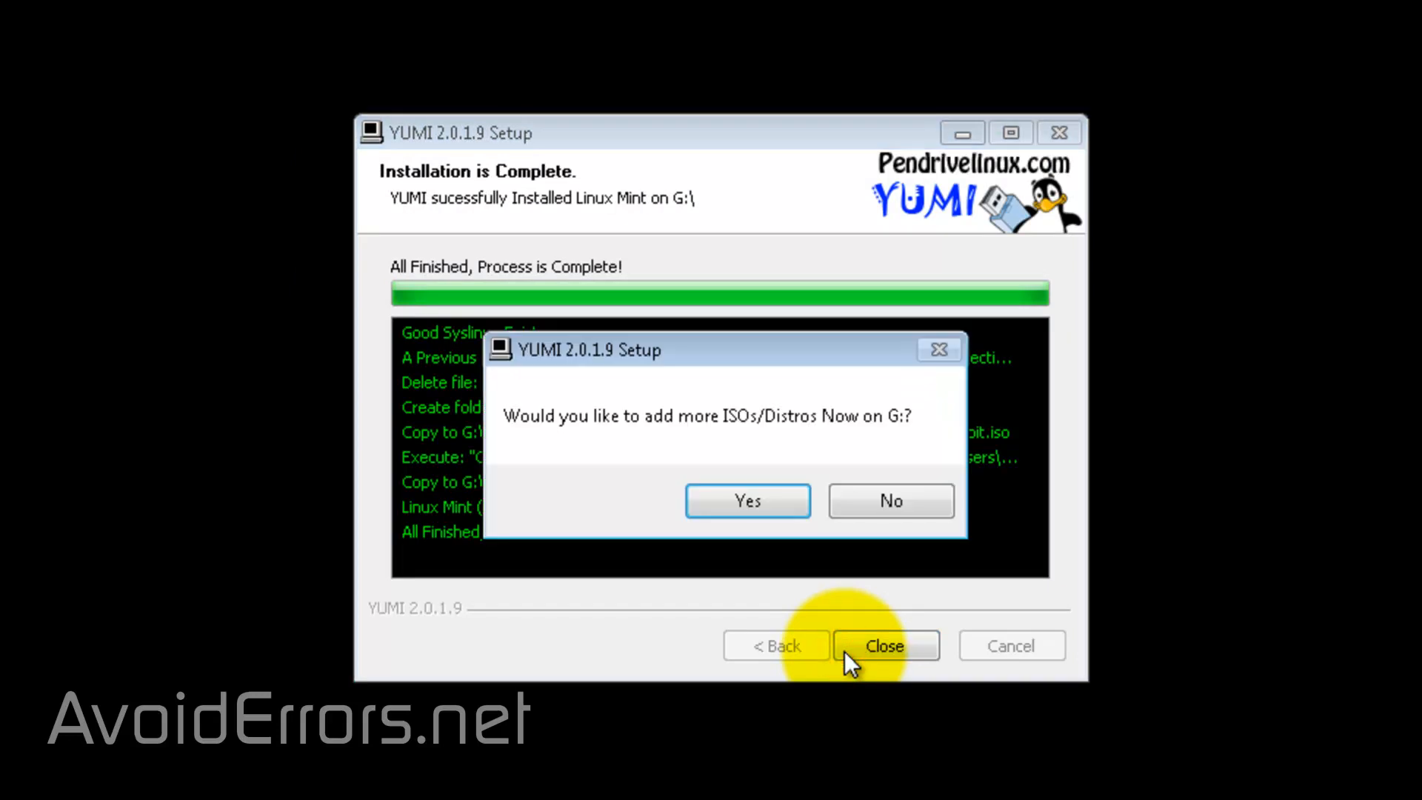
{"action": "mouse_move", "coordinate": [804, 540]}
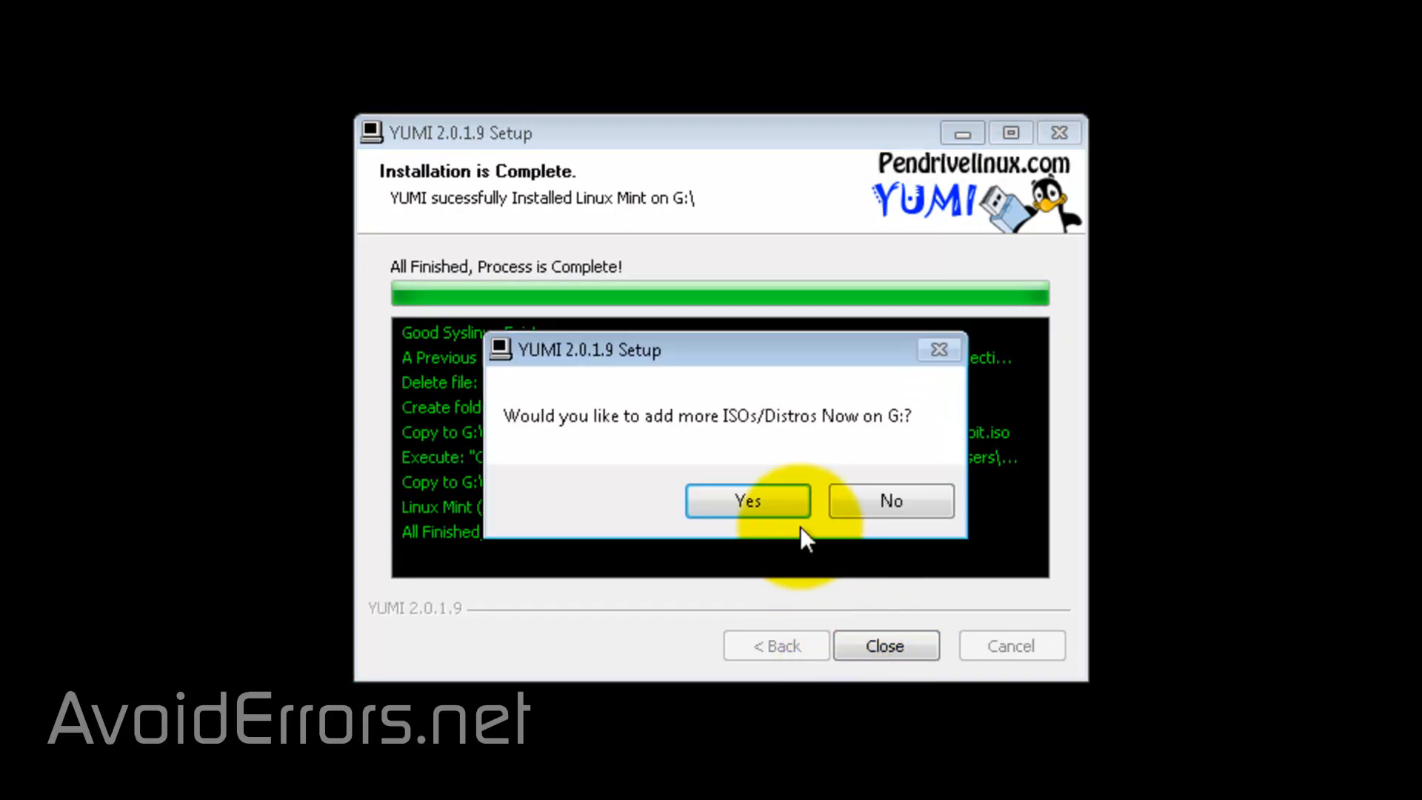
Agree to add more, then choose OpenSUSE 64bit with openSUSE-Leap-42.1-DVD-x86_64.iso
{"action": "left_click", "coordinate": [746, 500]}
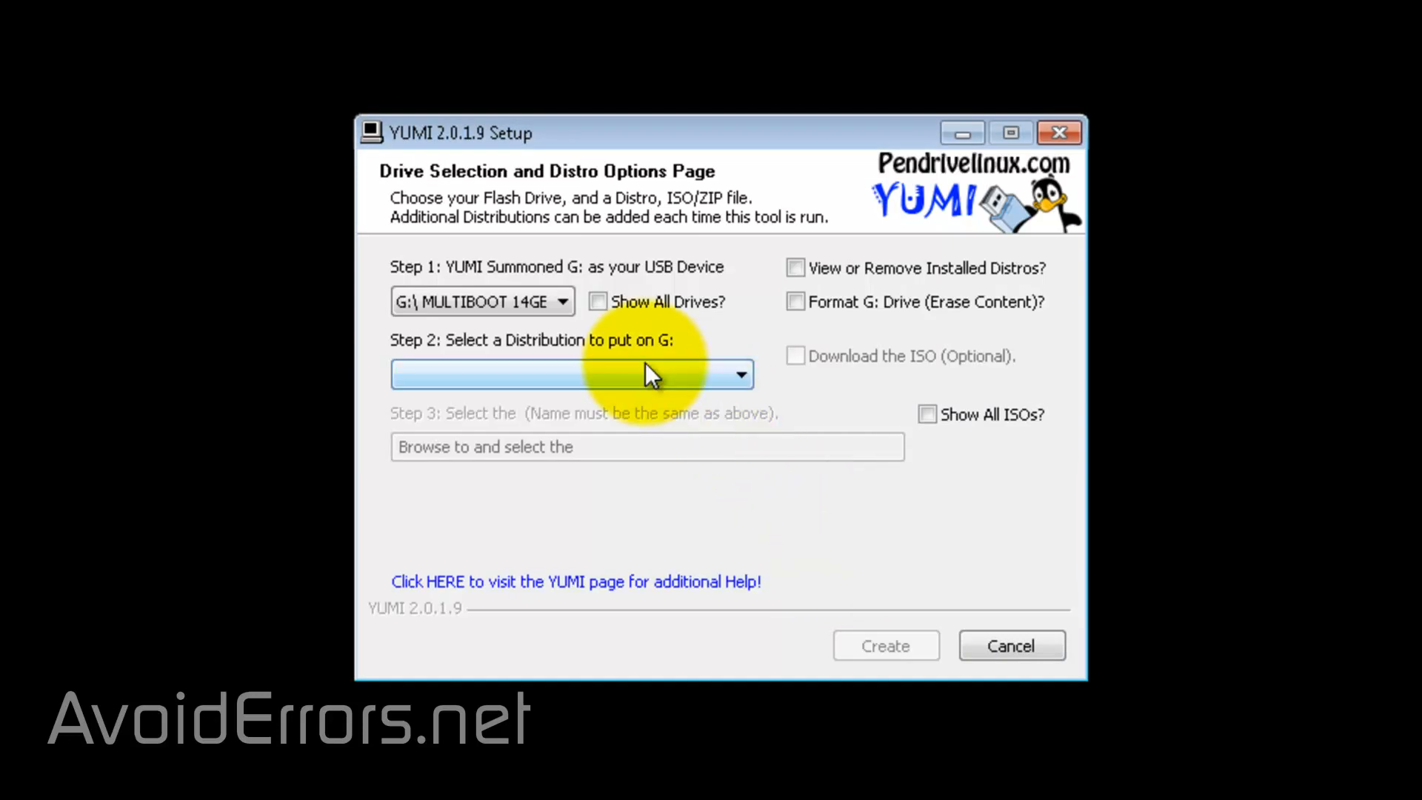
{"action": "mouse_move", "coordinate": [716, 377]}
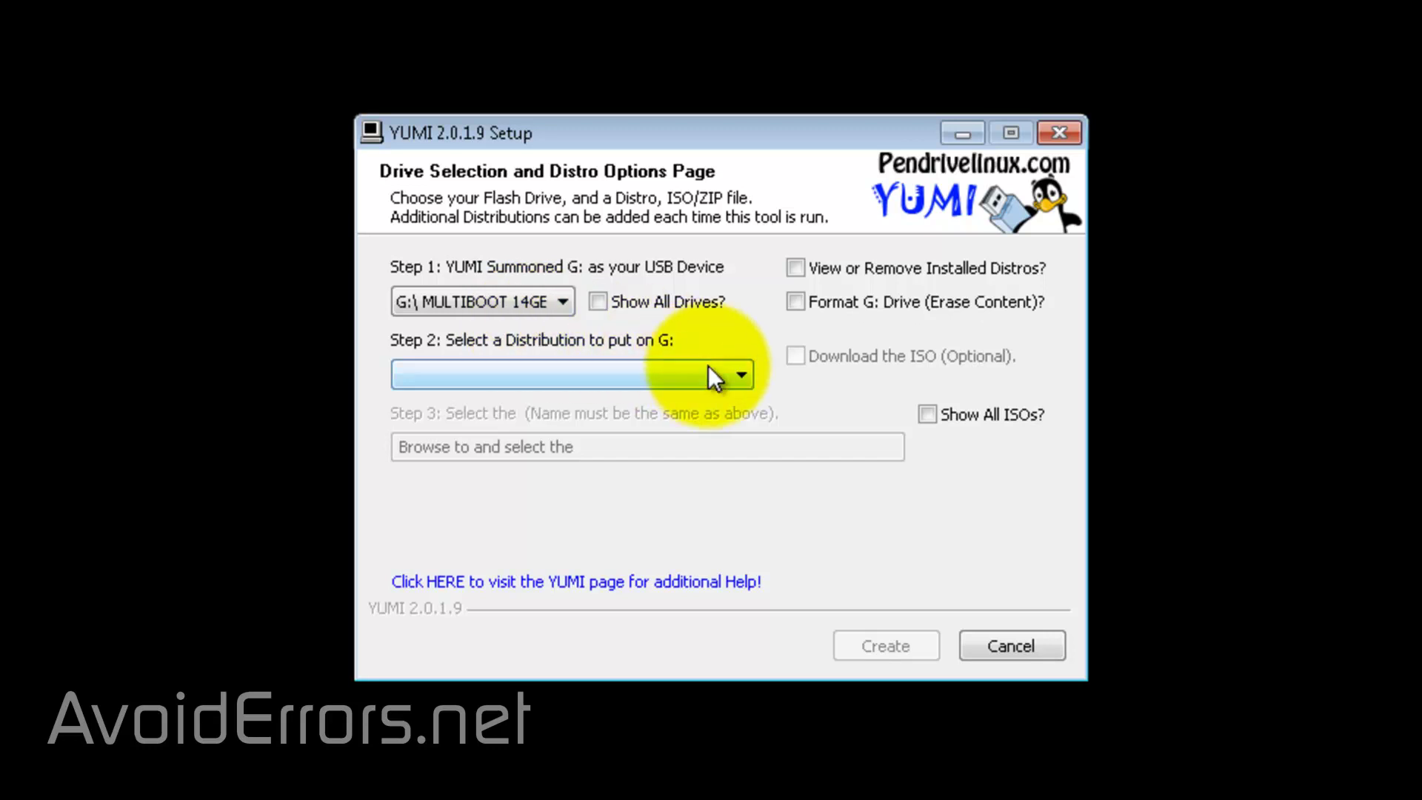
{"action": "left_click", "coordinate": [739, 374]}
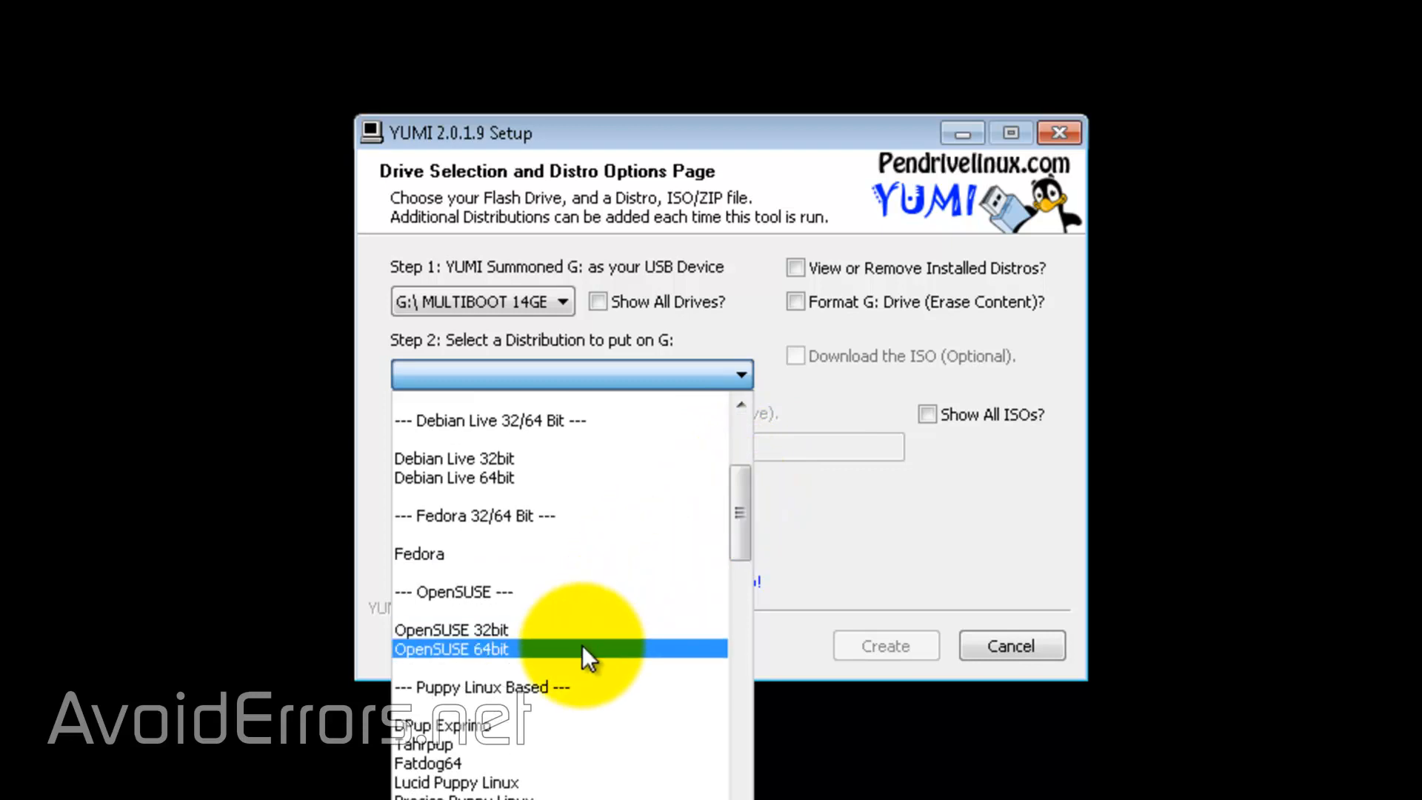
{"action": "left_click", "coordinate": [451, 649]}
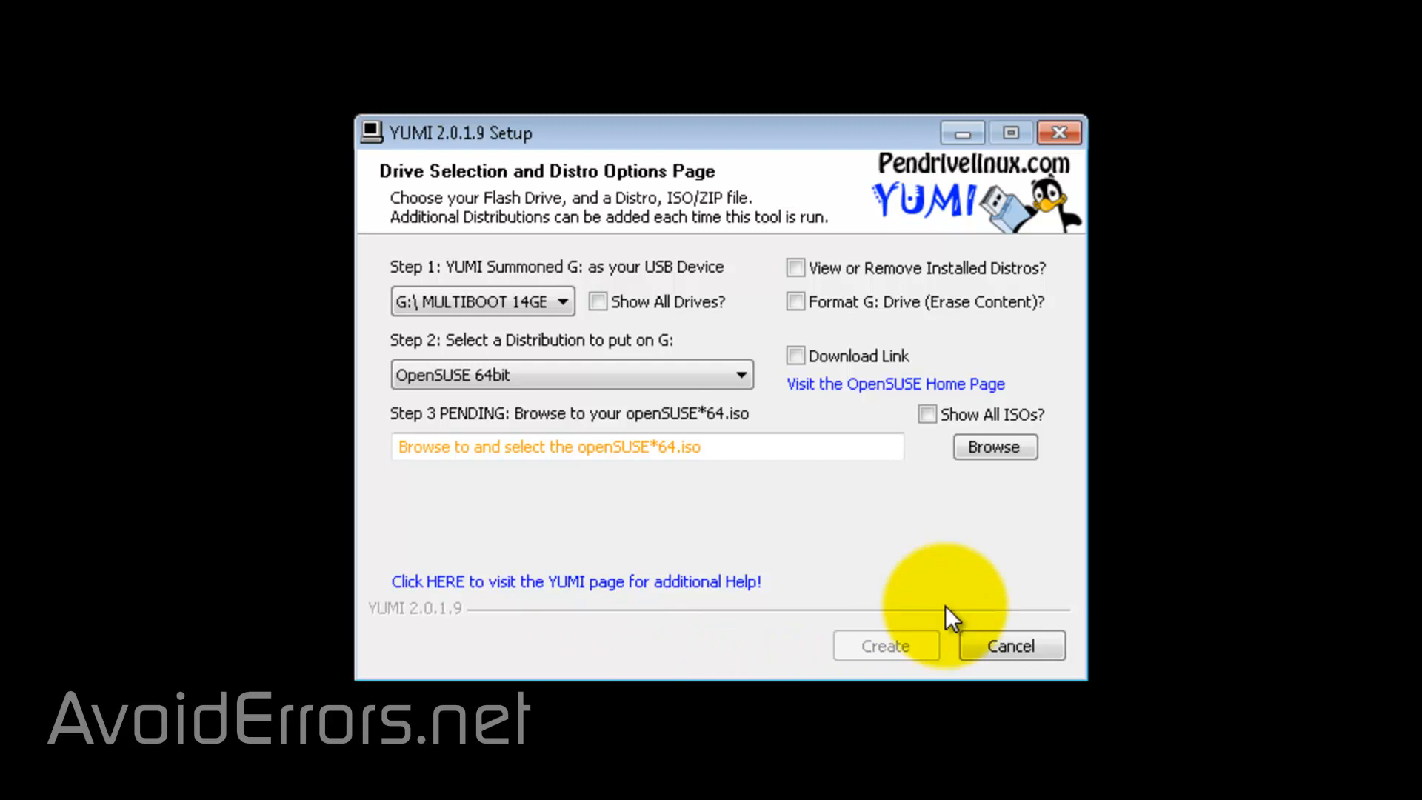
{"action": "left_click", "coordinate": [995, 446]}
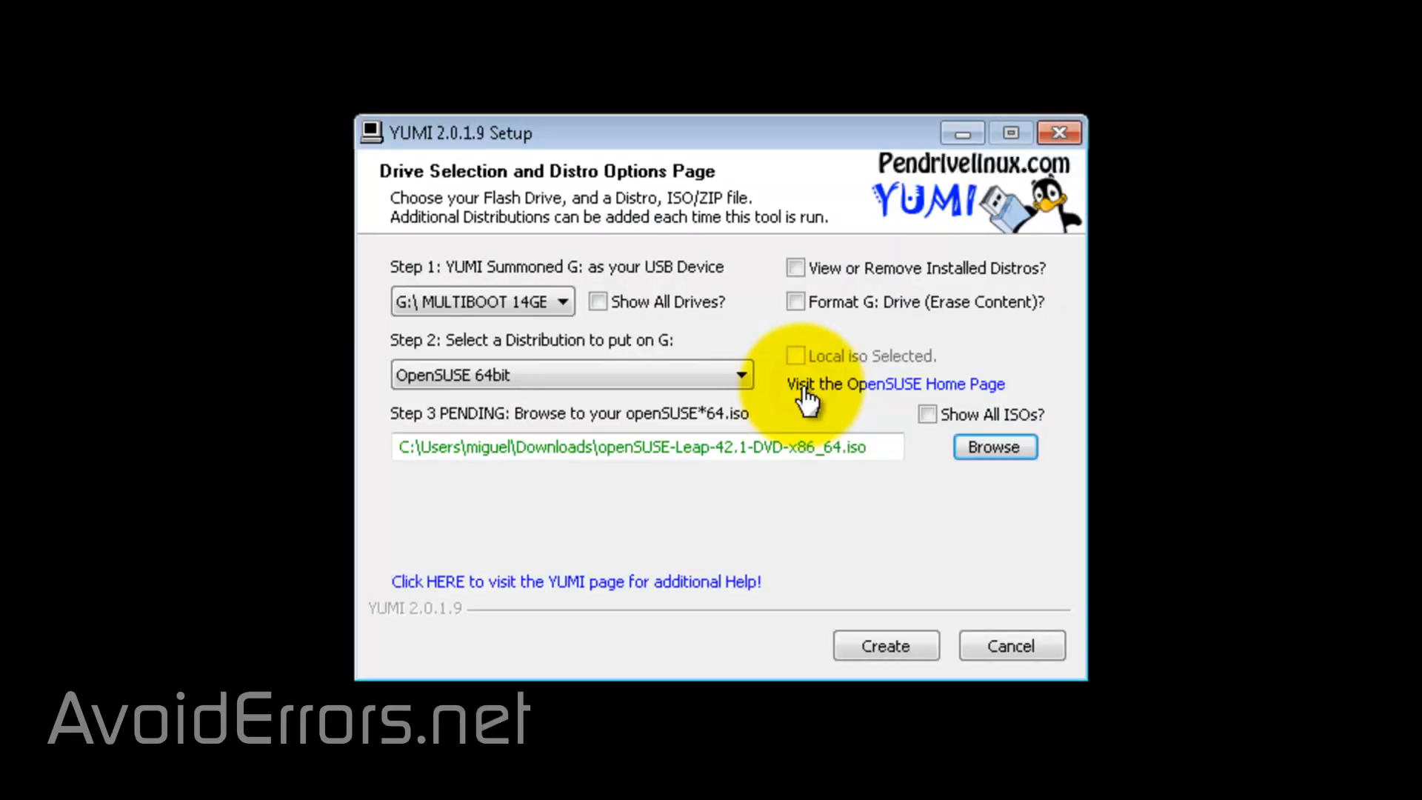
Create the OpenSUSE 64bit install on G:, then decline adding more distros
{"action": "left_click", "coordinate": [885, 645]}
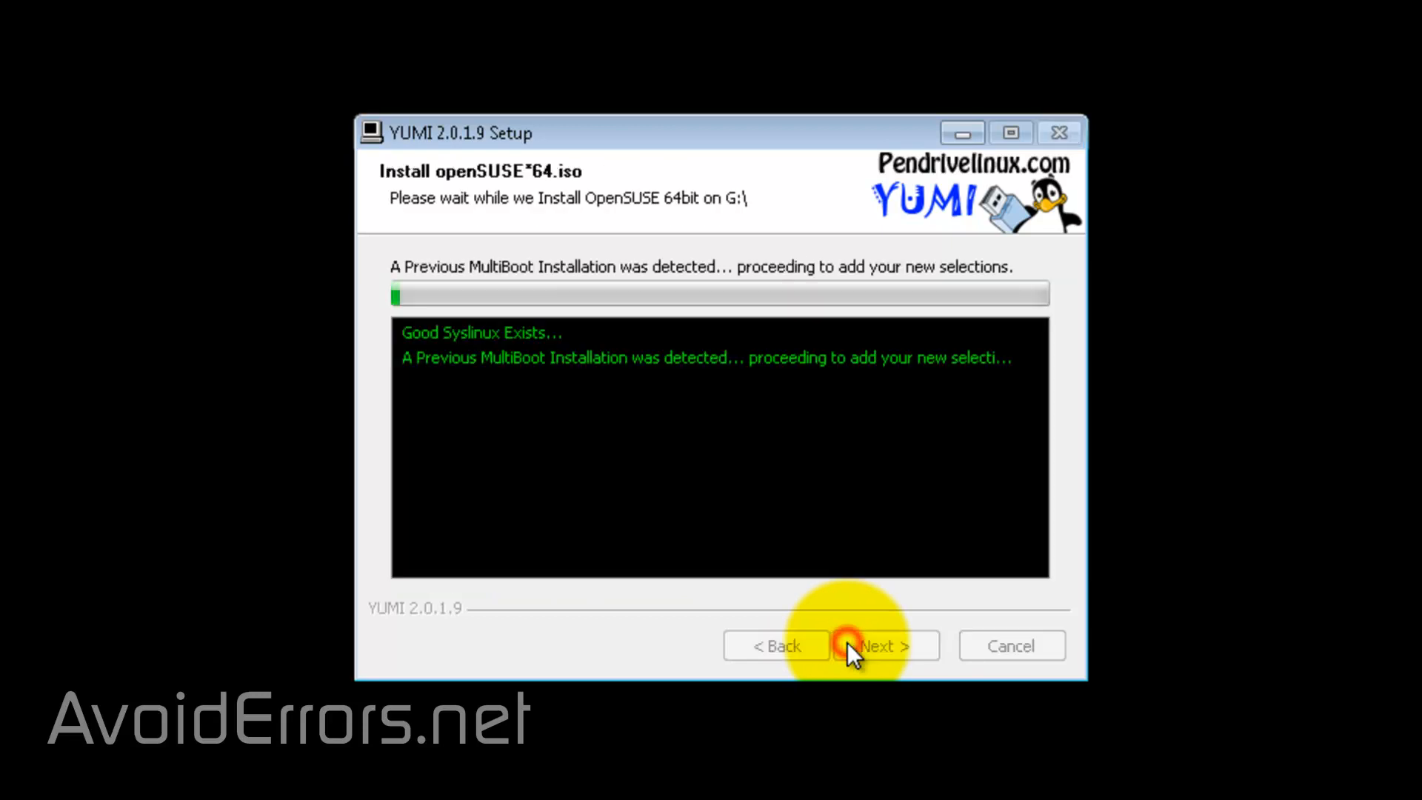
{"action": "left_click", "coordinate": [851, 645]}
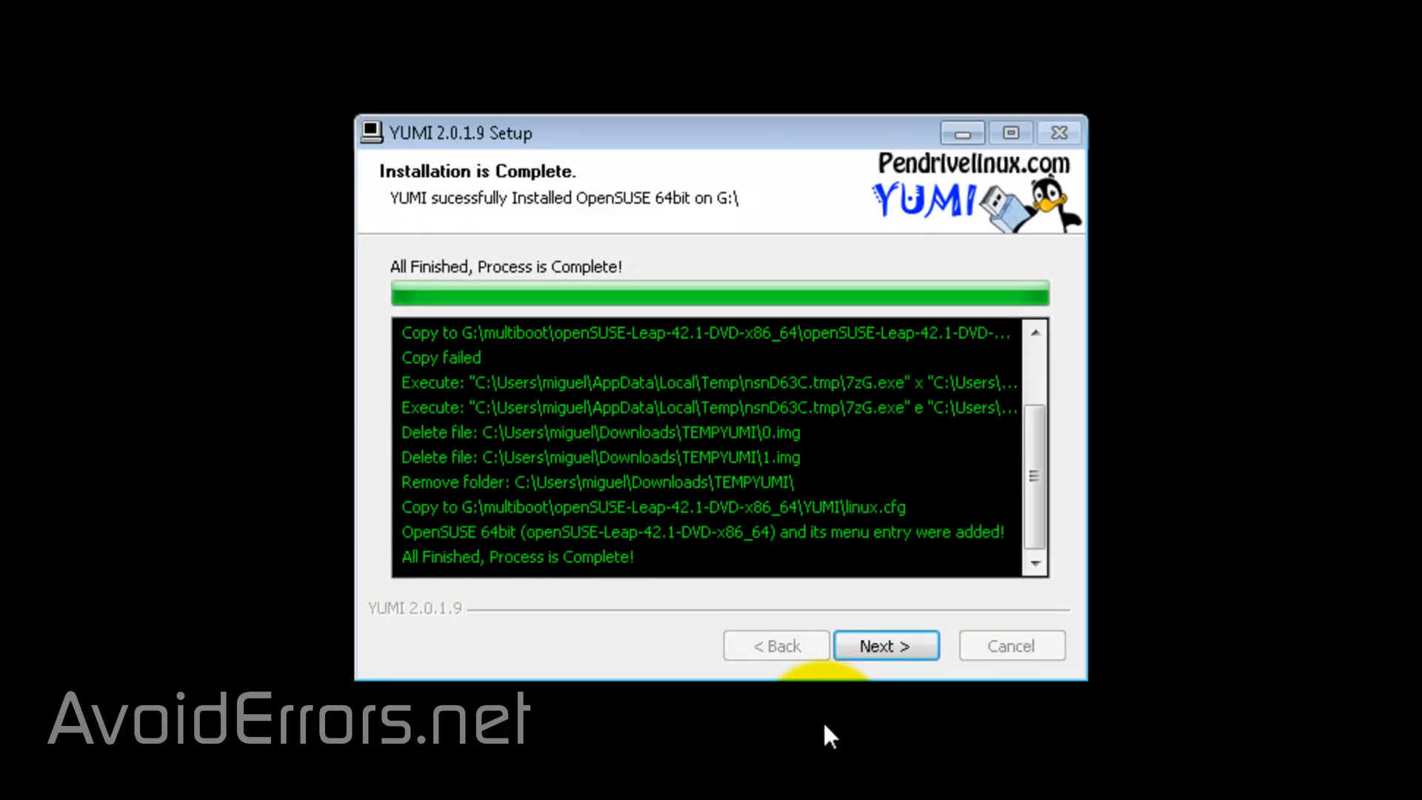
{"action": "left_click", "coordinate": [885, 645]}
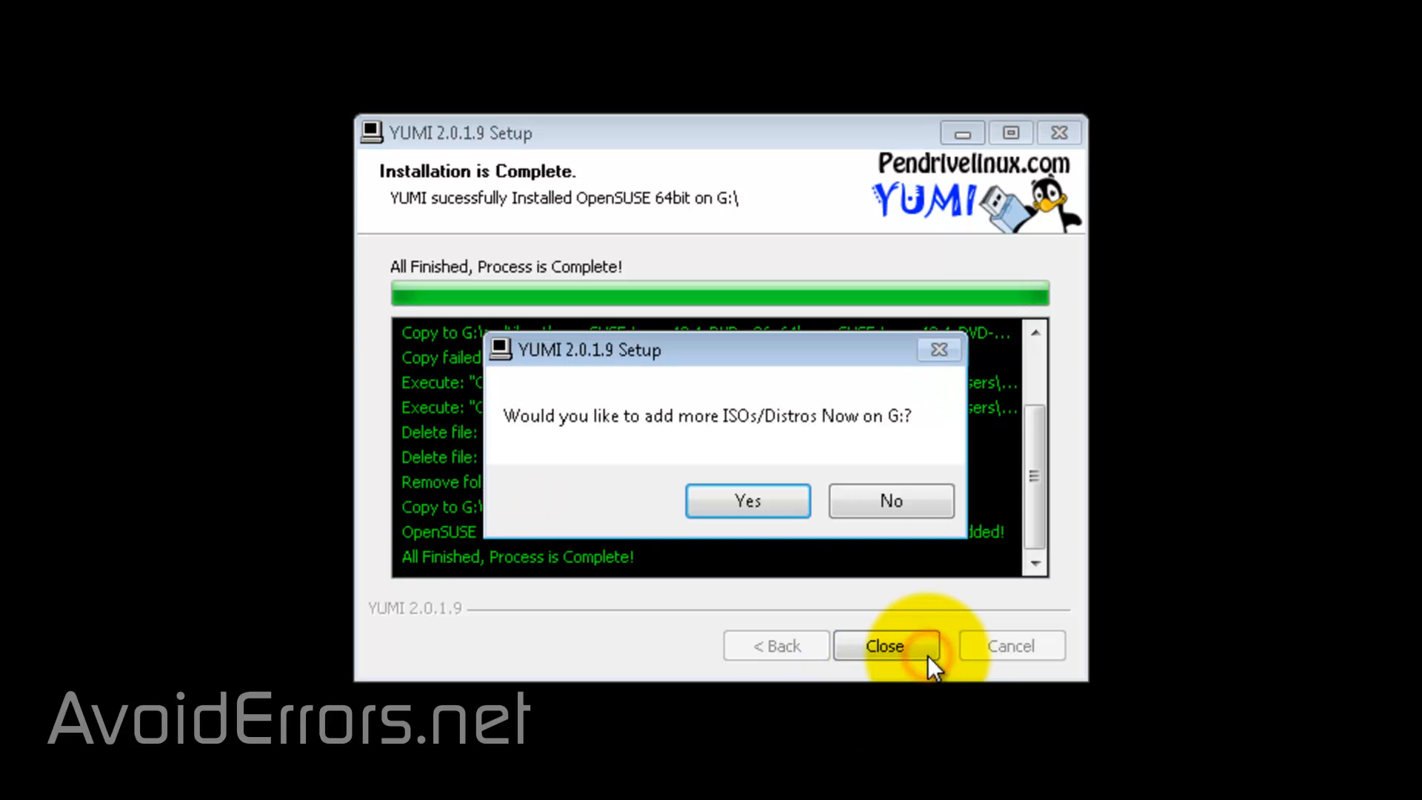
{"action": "mouse_move", "coordinate": [948, 626]}
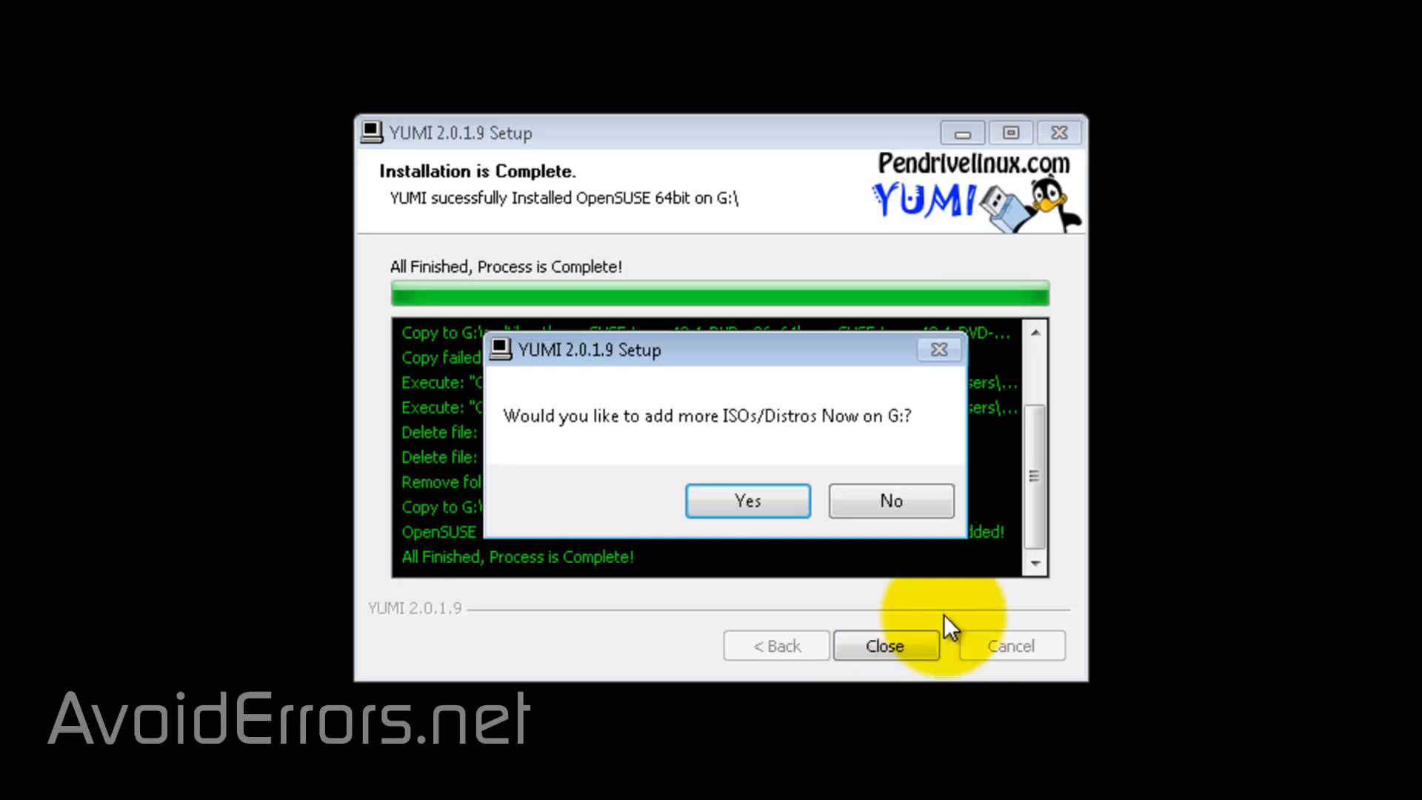
{"action": "left_click", "coordinate": [890, 501]}
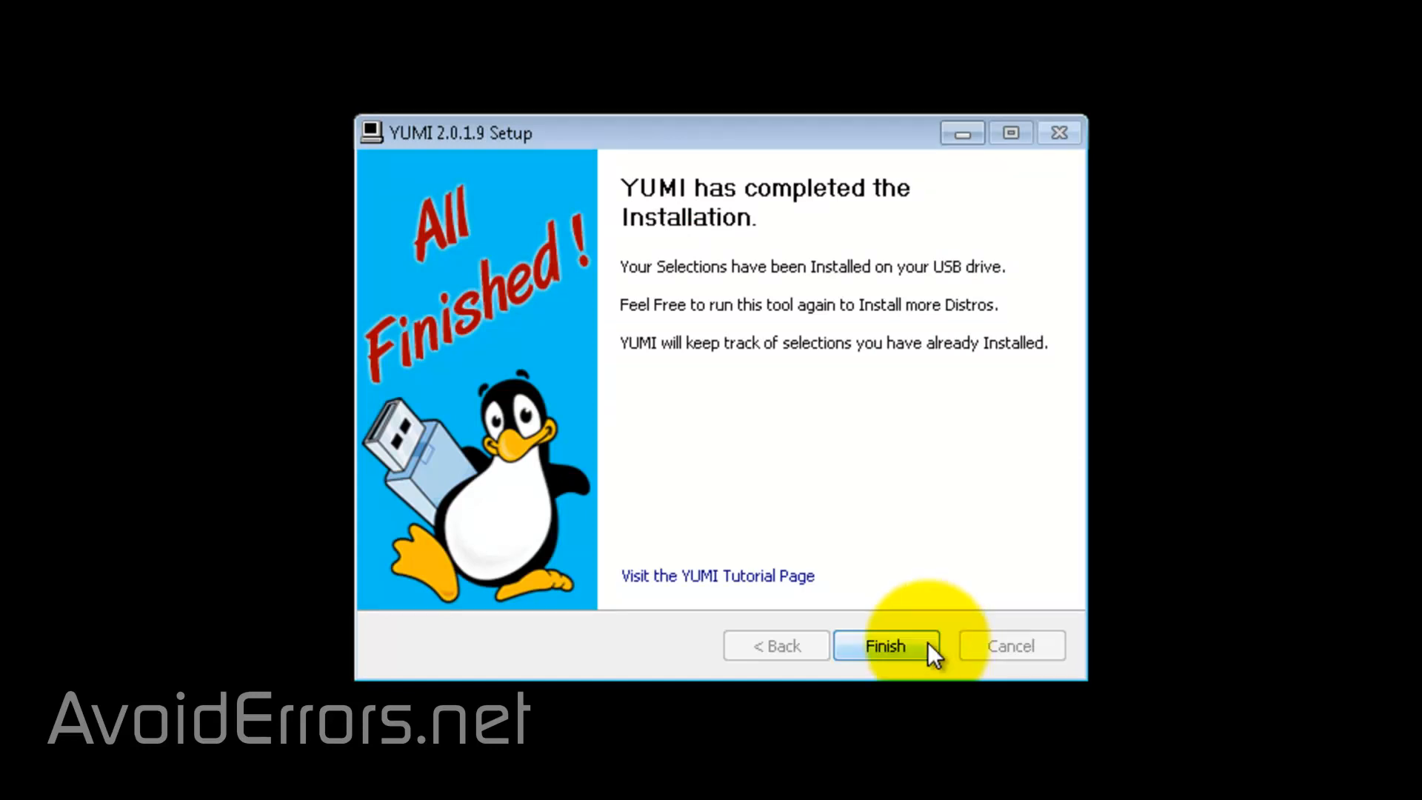
{"action": "left_click", "coordinate": [885, 645]}
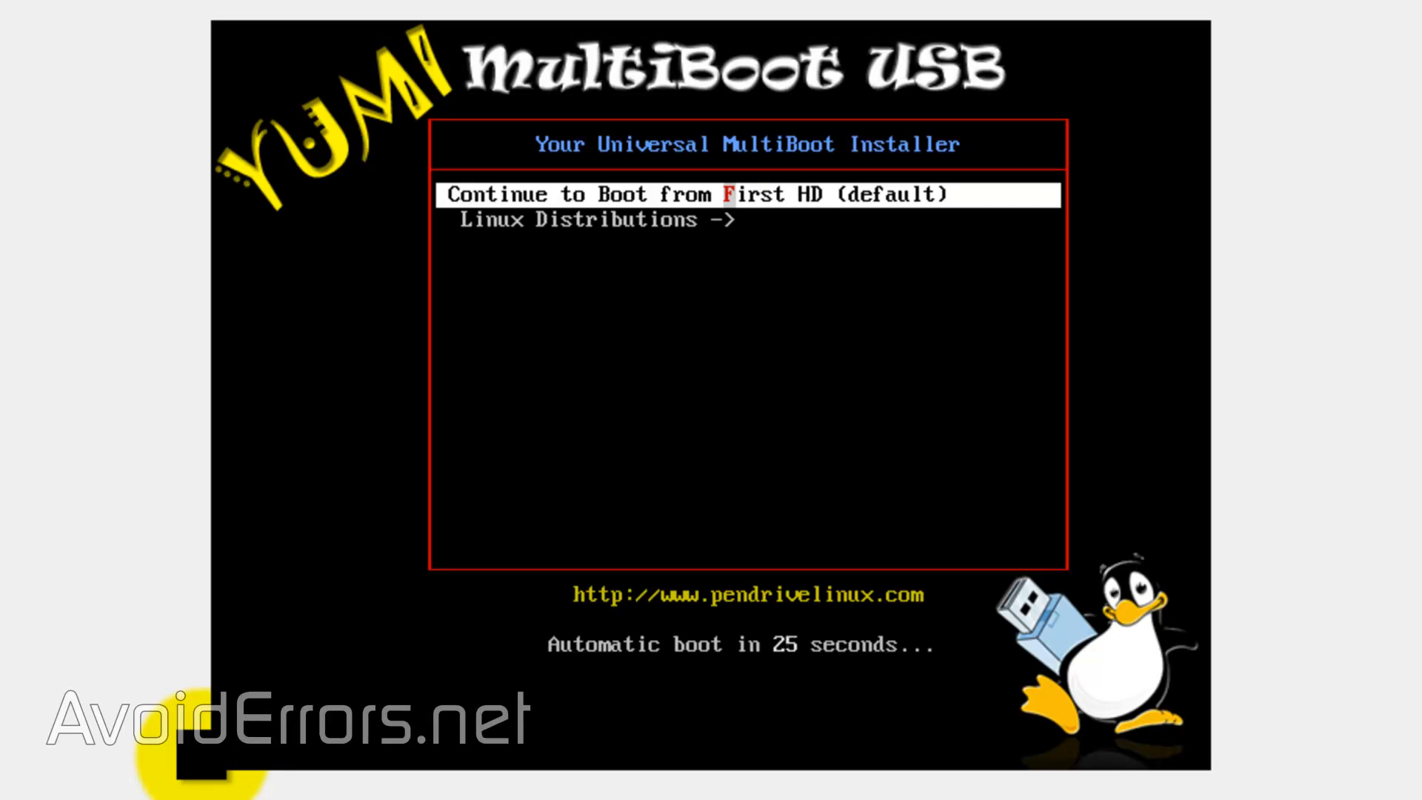
Open Linux Distributions in the YUMI boot menu and boot openSUSE-Leap-42.1-DVD-x86_64
{"action": "key", "text": "Down"}
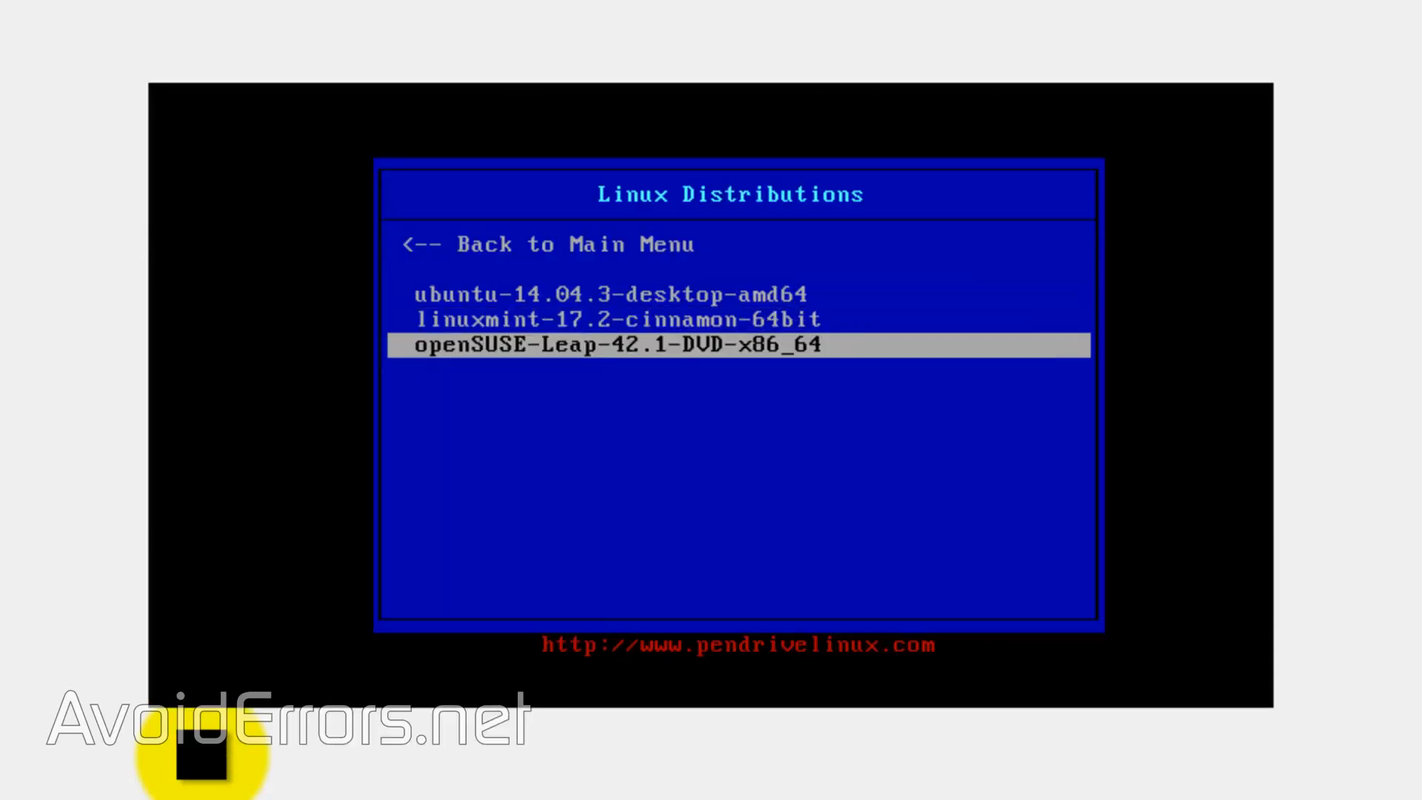
{"action": "key", "text": "Return"}
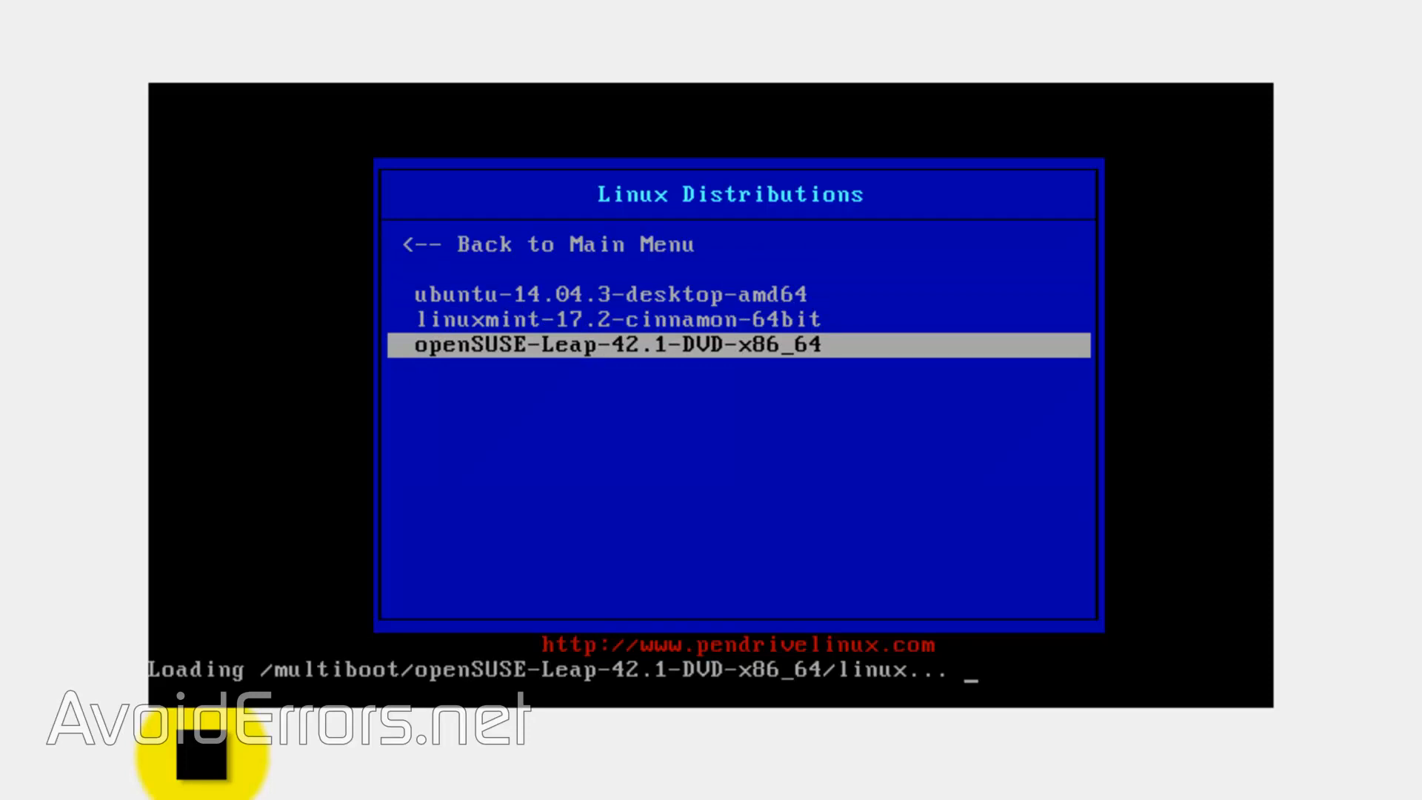